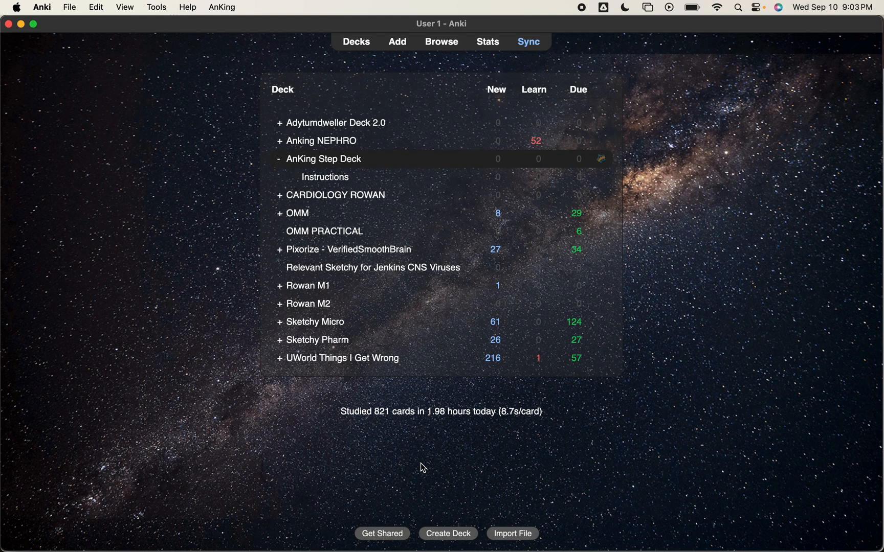
{"action": "mouse_move", "coordinate": [303, 424]}
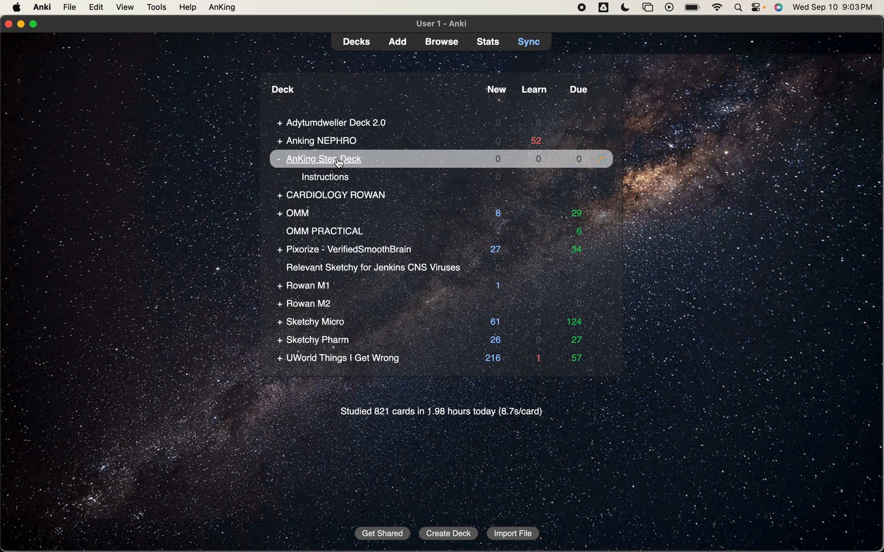
{"action": "mouse_move", "coordinate": [433, 164]}
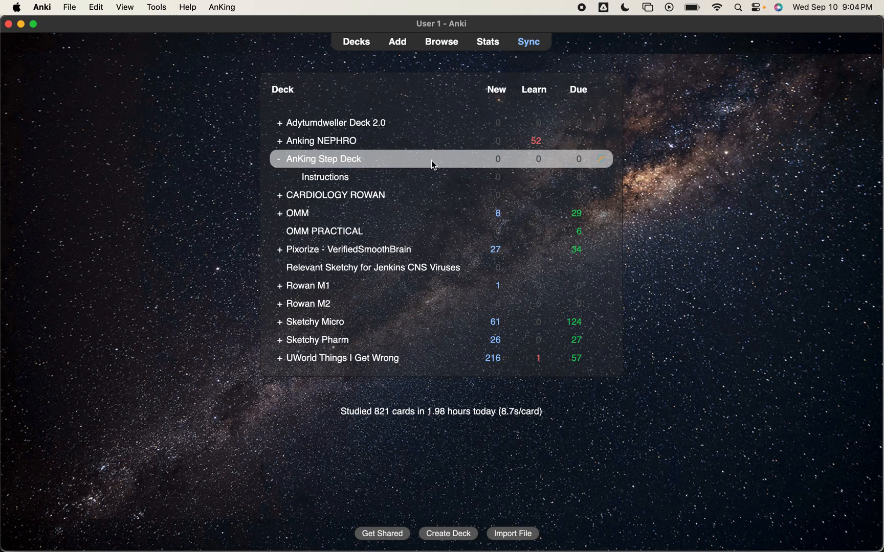
{"action": "mouse_move", "coordinate": [455, 158]}
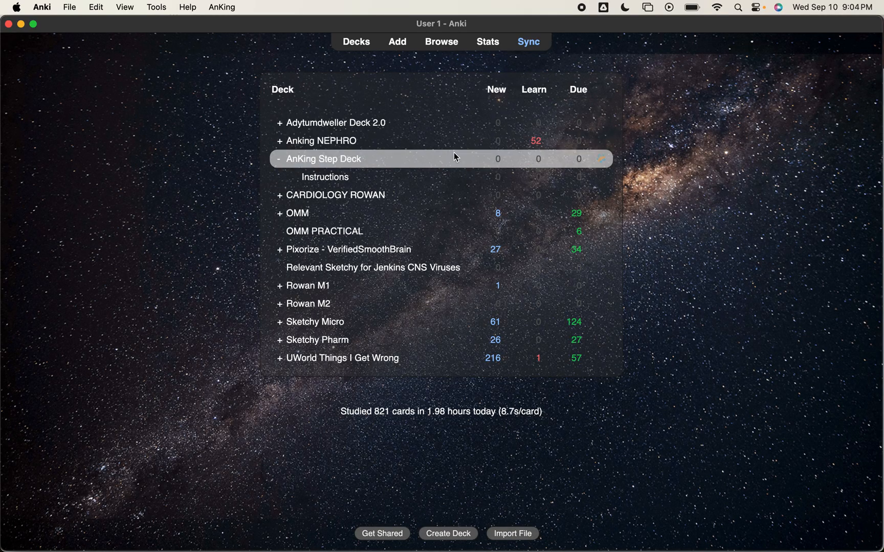
{"action": "mouse_move", "coordinate": [576, 163]}
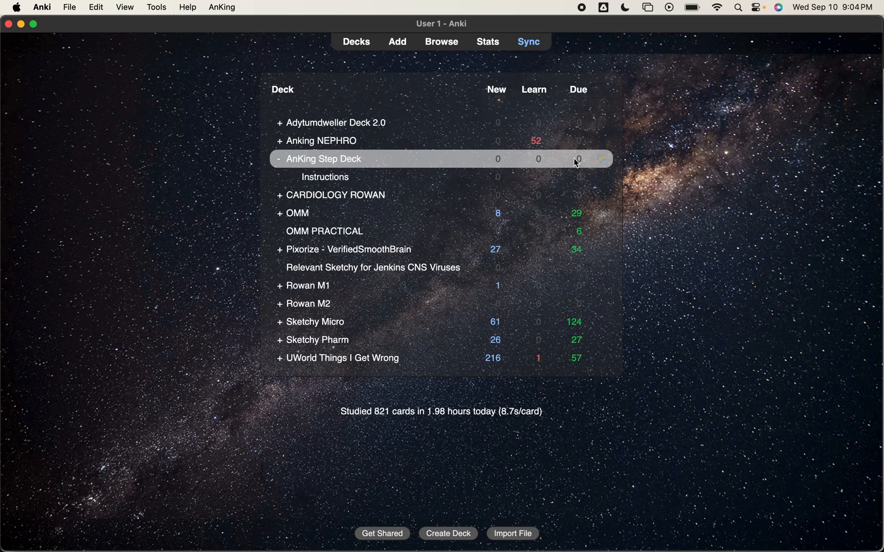
{"action": "mouse_move", "coordinate": [434, 51]}
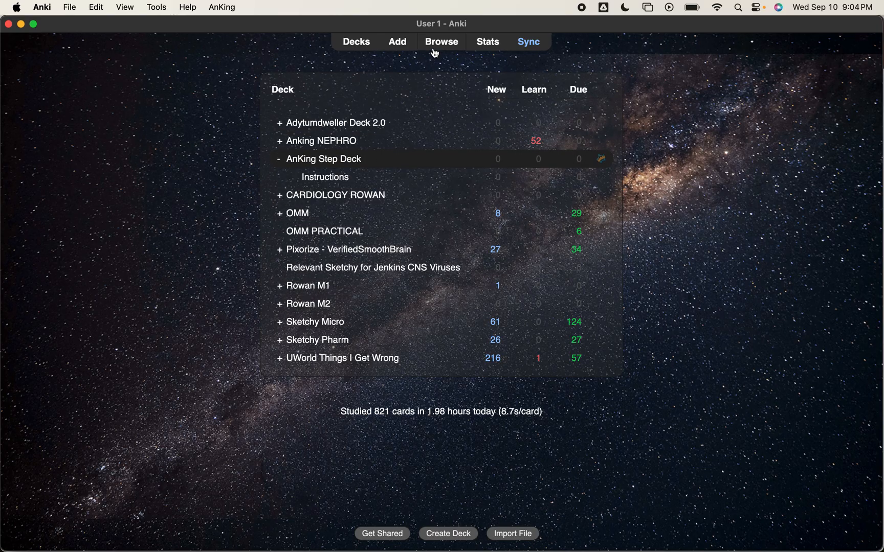
Step: Browse the AnKing Step Deck cards and scroll through the sidebar's decks, note types and tags
{"action": "left_click", "coordinate": [441, 41]}
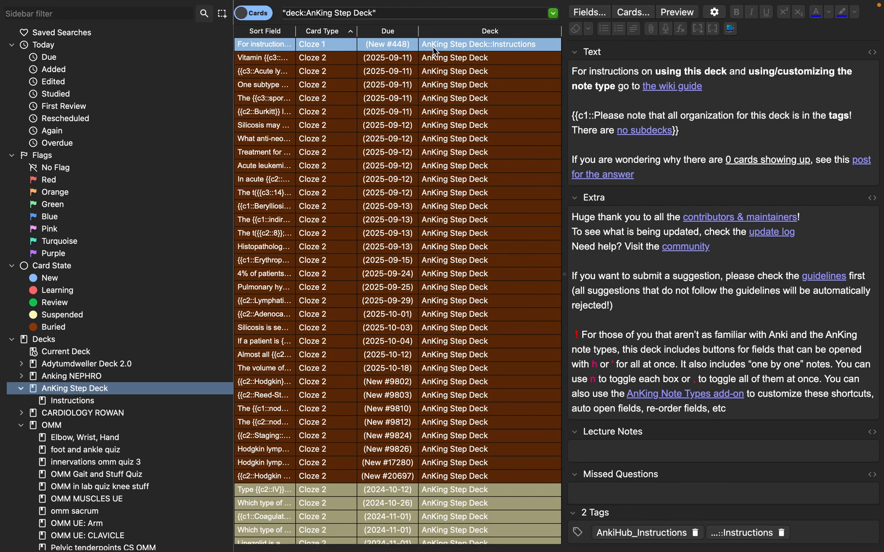
{"action": "mouse_move", "coordinate": [33, 324]}
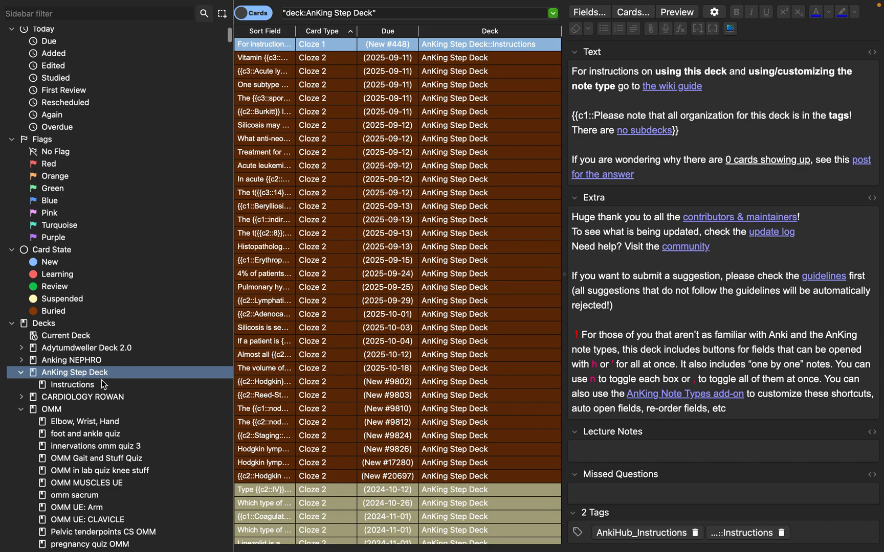
{"action": "scroll", "scroll_direction": "down", "scroll_amount": 3}
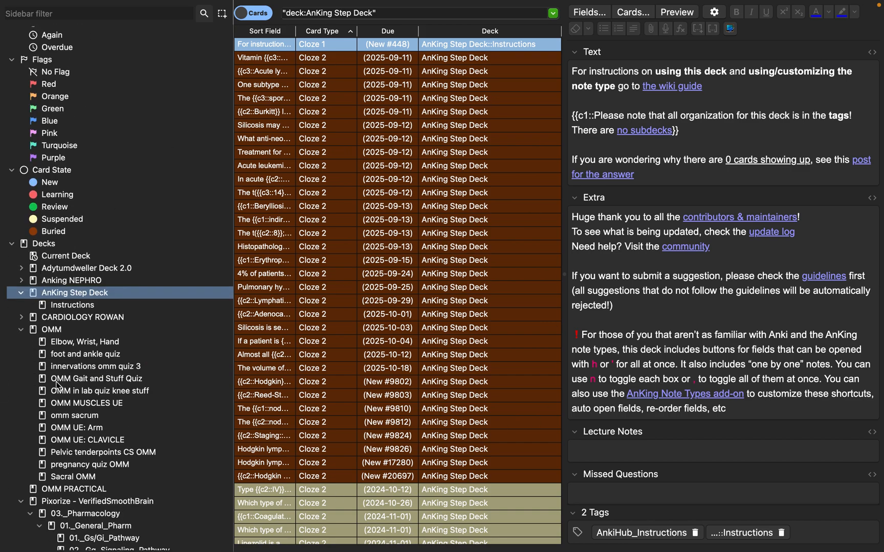
{"action": "scroll", "scroll_direction": "up", "scroll_amount": 3}
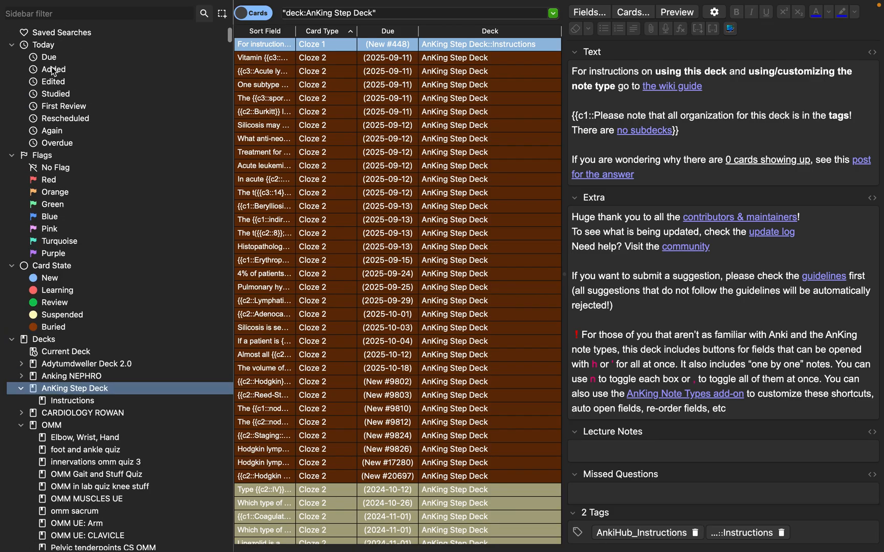
{"action": "scroll", "scroll_direction": "down", "scroll_amount": 3}
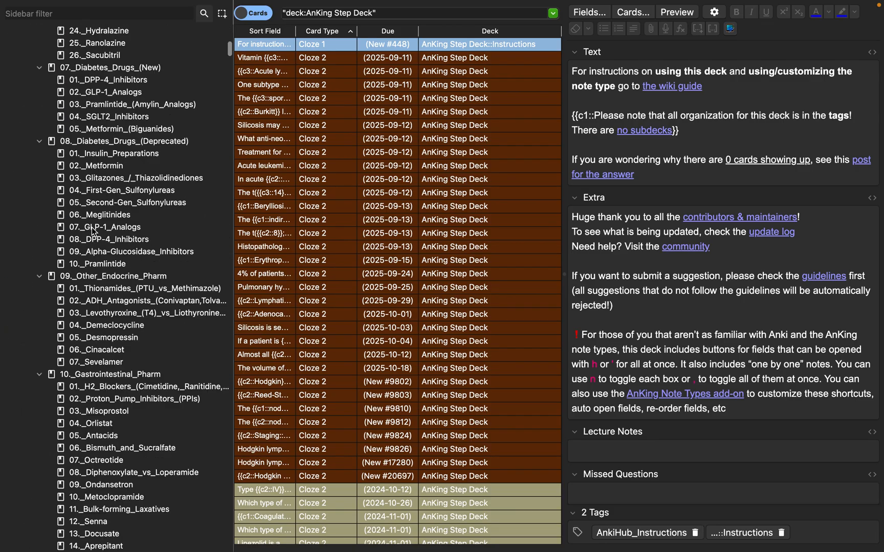
{"action": "scroll", "scroll_direction": "down", "scroll_amount": 3}
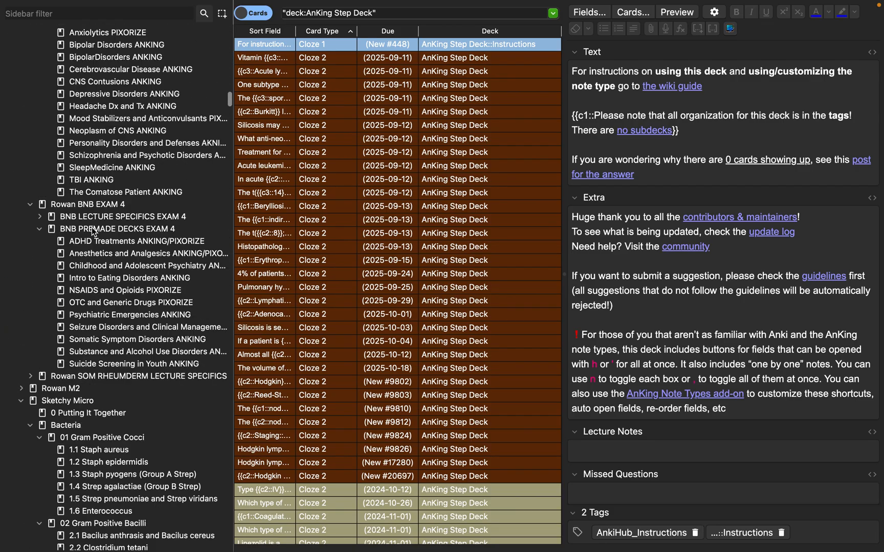
{"action": "scroll", "scroll_direction": "down", "scroll_amount": 3}
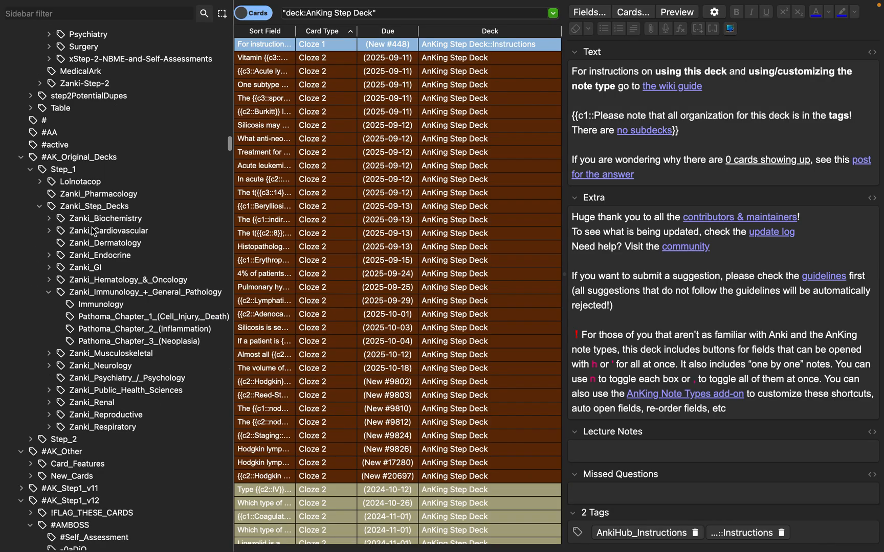
{"action": "scroll", "scroll_direction": "down", "scroll_amount": 3}
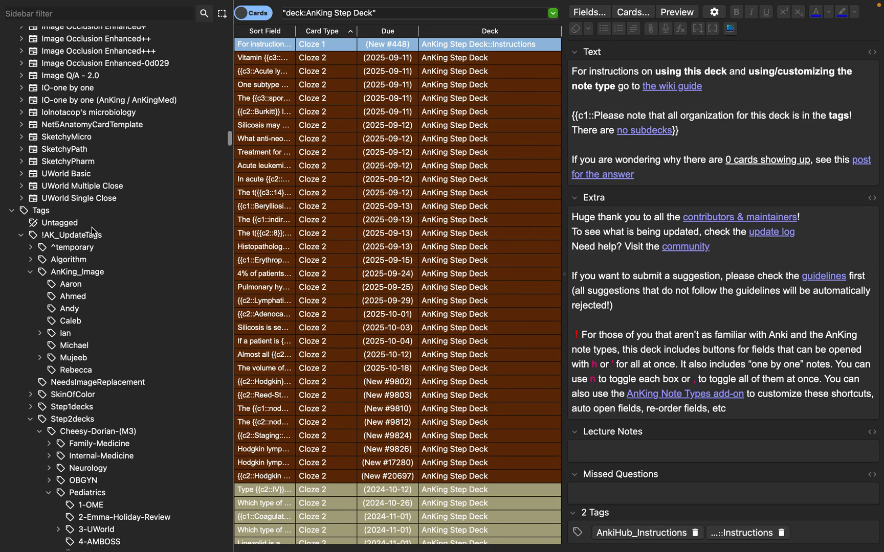
{"action": "scroll", "scroll_direction": "up", "scroll_amount": 3}
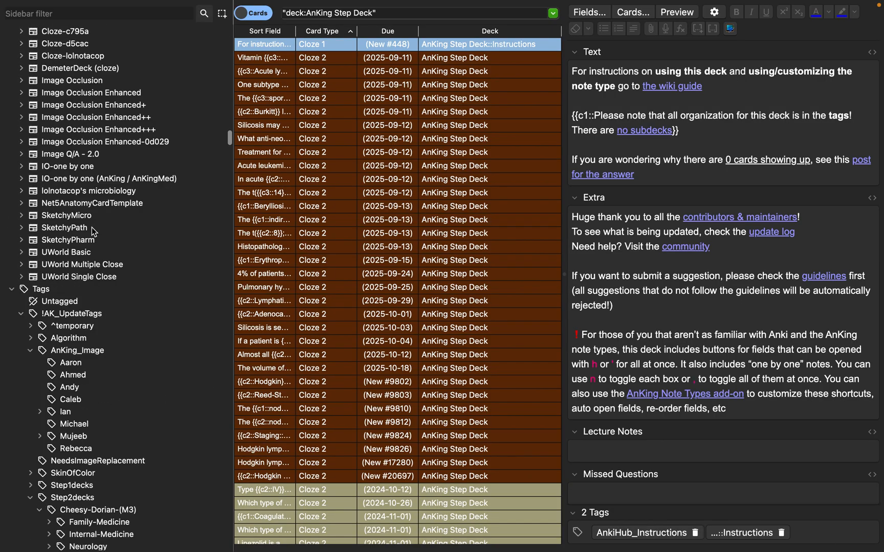
{"action": "scroll", "scroll_direction": "down", "scroll_amount": 3}
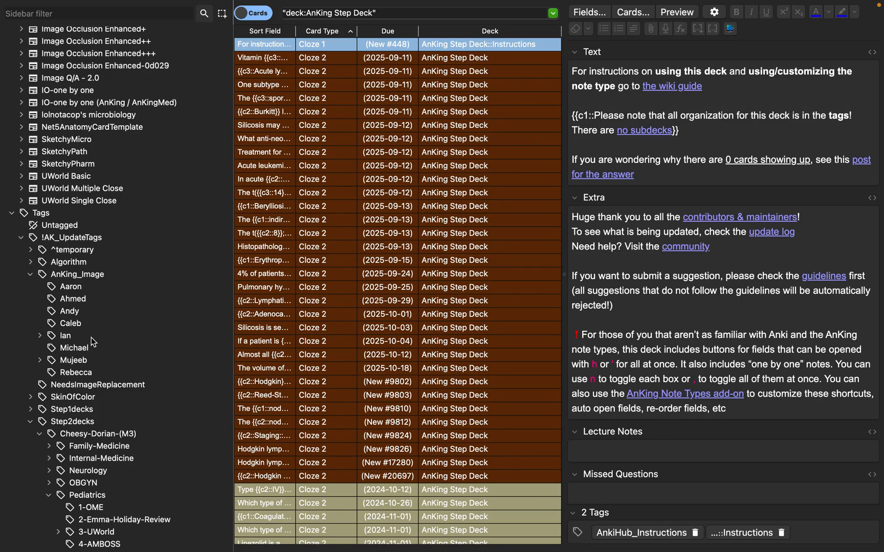
{"action": "scroll", "scroll_direction": "down", "scroll_amount": 3}
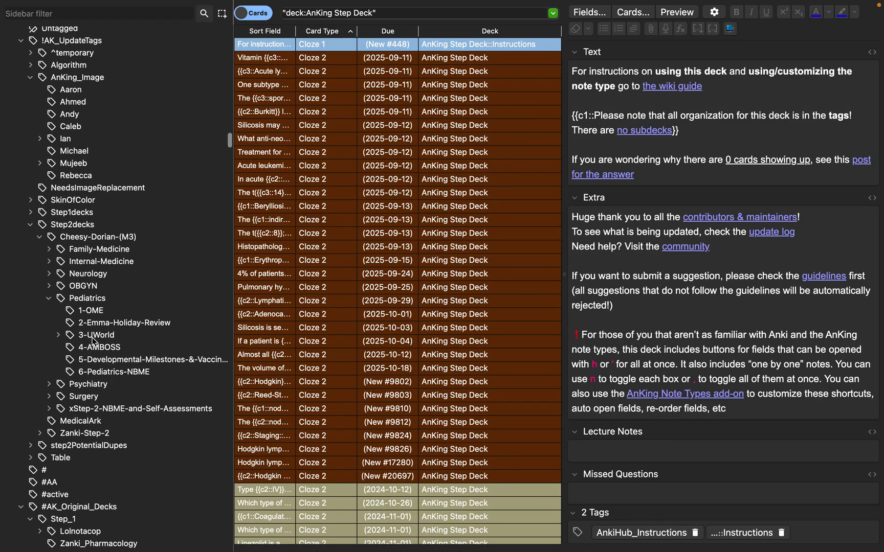
{"action": "scroll", "scroll_direction": "down", "scroll_amount": 3}
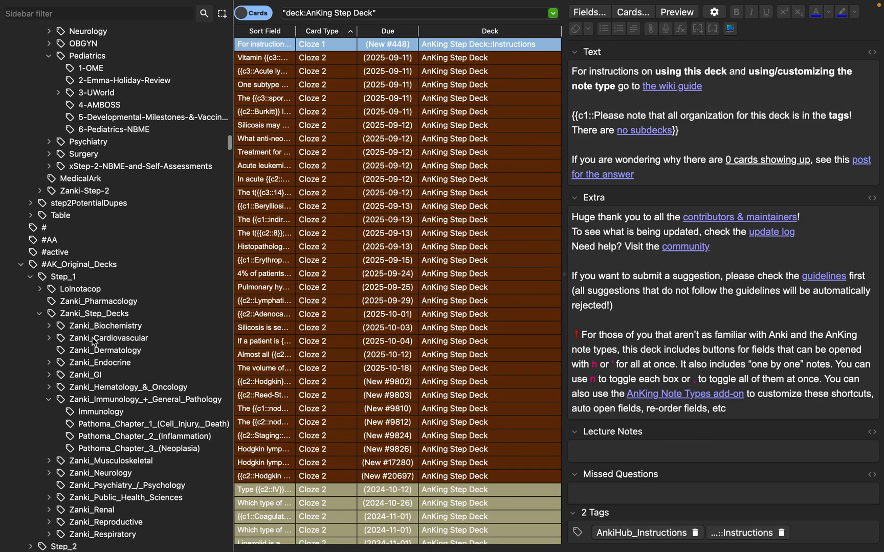
{"action": "scroll", "scroll_direction": "down", "scroll_amount": 3}
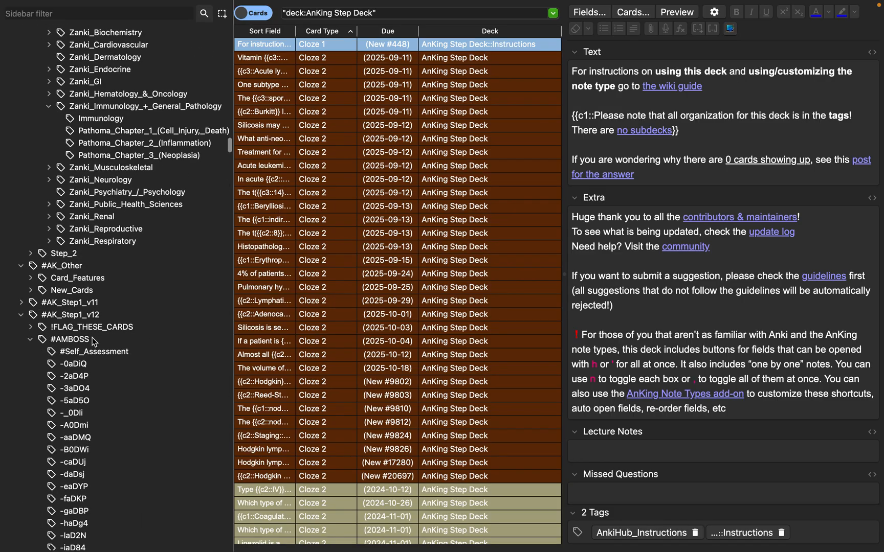
{"action": "scroll", "scroll_direction": "up", "scroll_amount": 3}
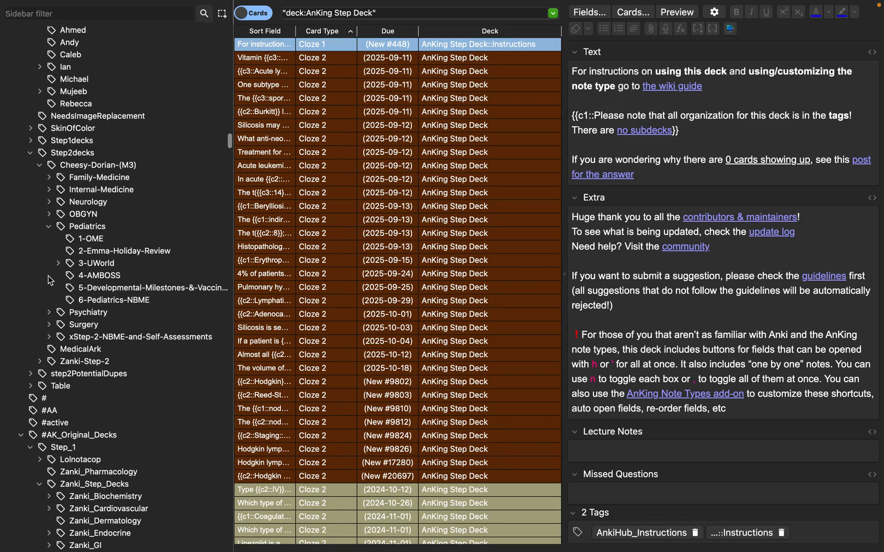
{"action": "scroll", "scroll_direction": "up", "scroll_amount": 3}
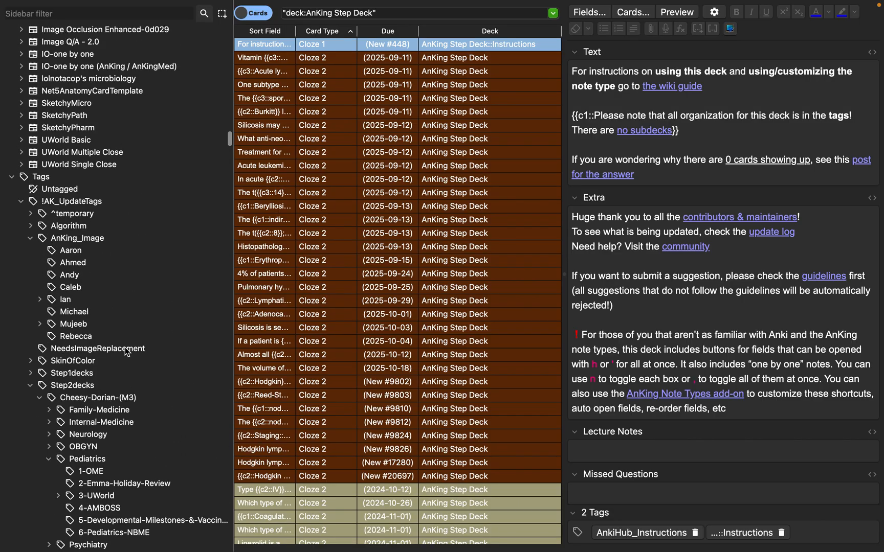
{"action": "scroll", "scroll_direction": "up", "scroll_amount": 3}
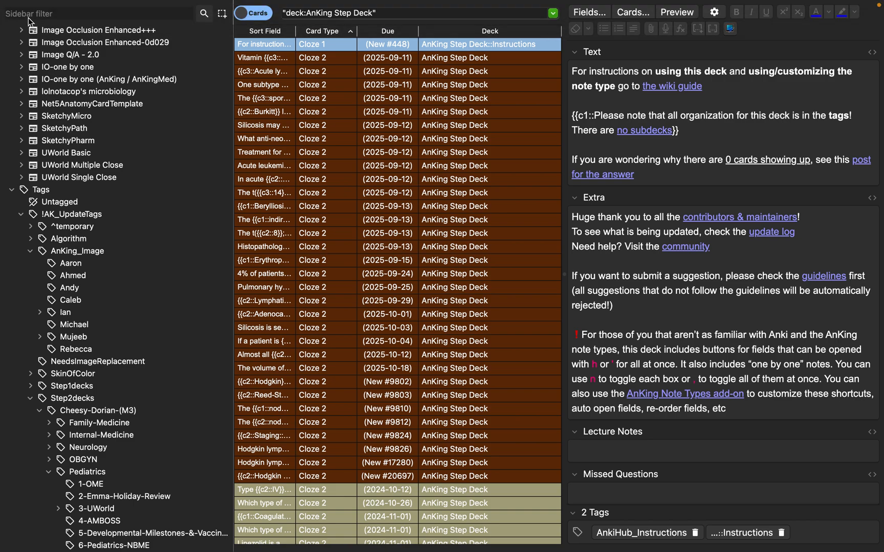
Step: Filter the sidebar by 'anking' and scroll through the matching decks, note types and tags
{"action": "type", "text": "an"}
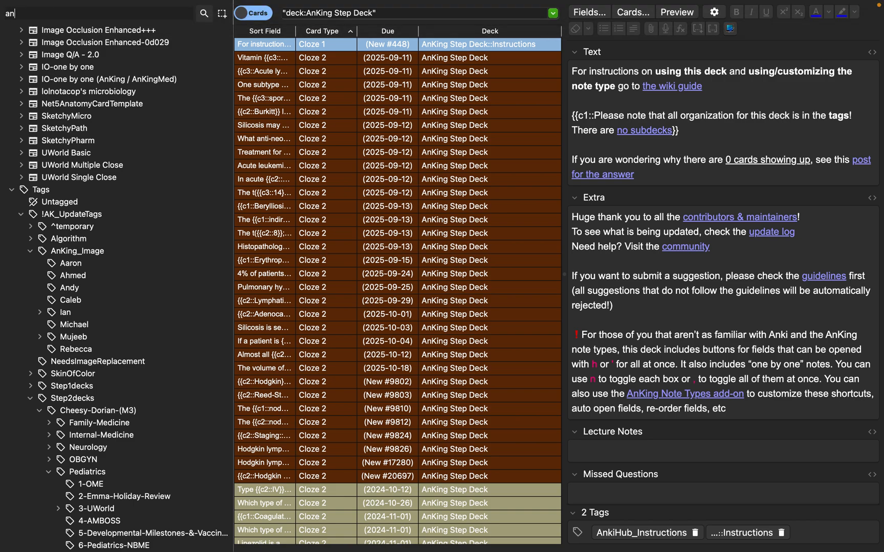
{"action": "type", "text": "king"}
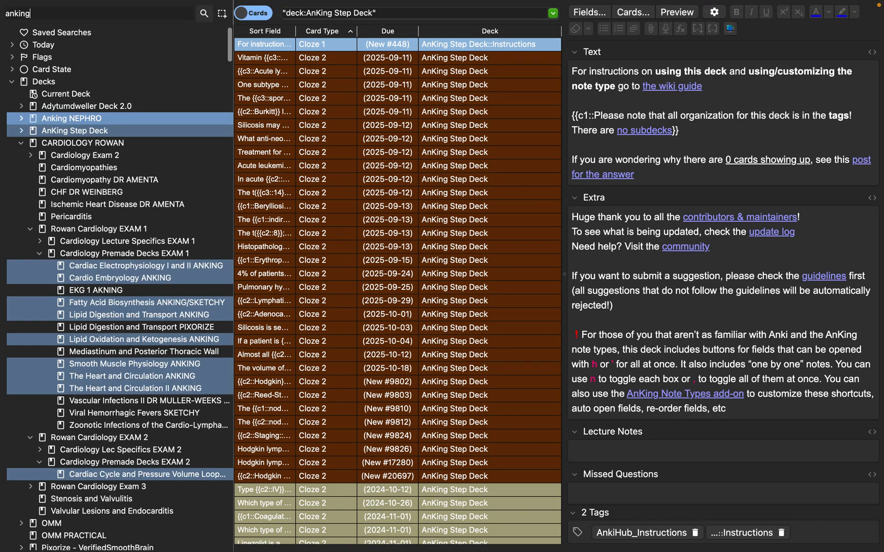
{"action": "scroll", "scroll_direction": "down", "scroll_amount": 3}
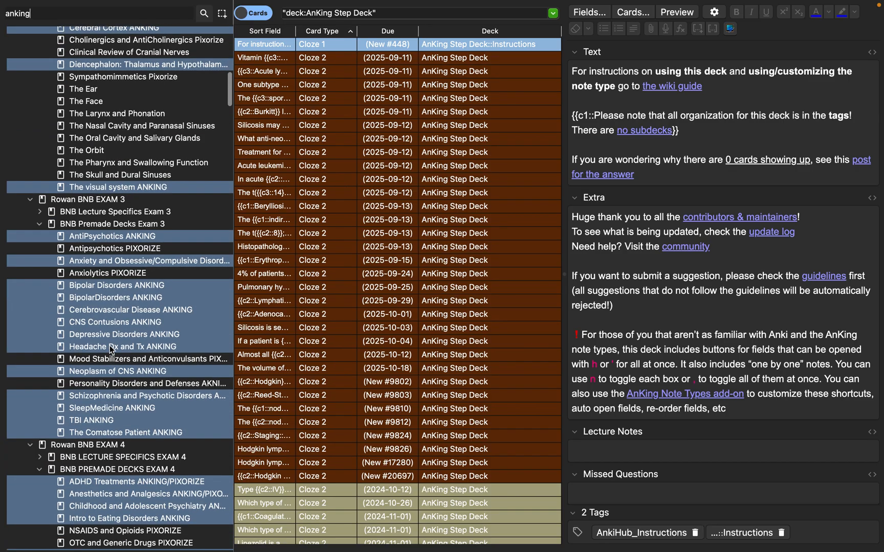
{"action": "scroll", "scroll_direction": "down", "scroll_amount": 3}
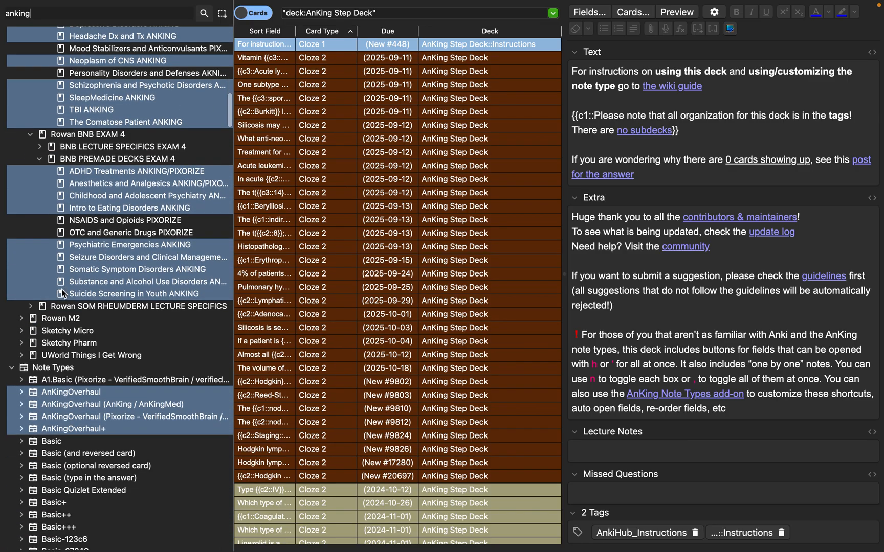
{"action": "scroll", "scroll_direction": "down", "scroll_amount": 3}
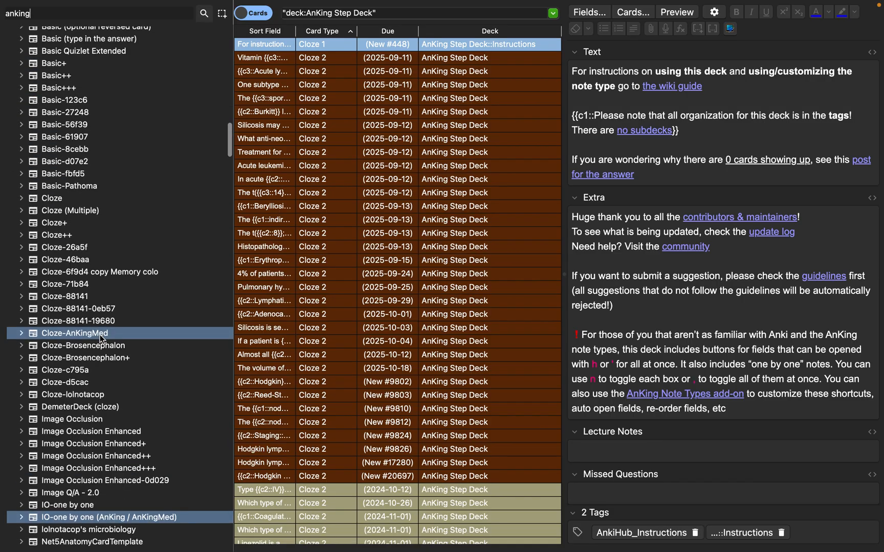
{"action": "scroll", "scroll_direction": "down", "scroll_amount": 3}
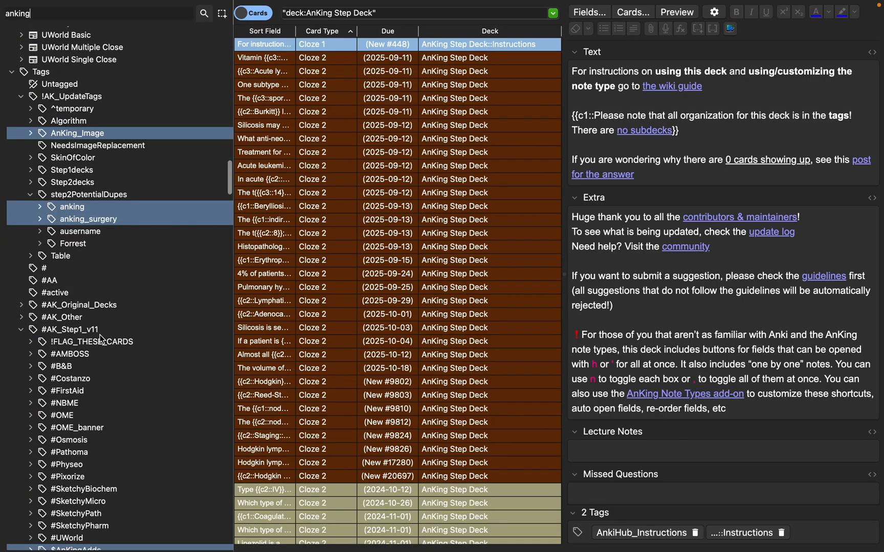
{"action": "scroll", "scroll_direction": "down", "scroll_amount": 3}
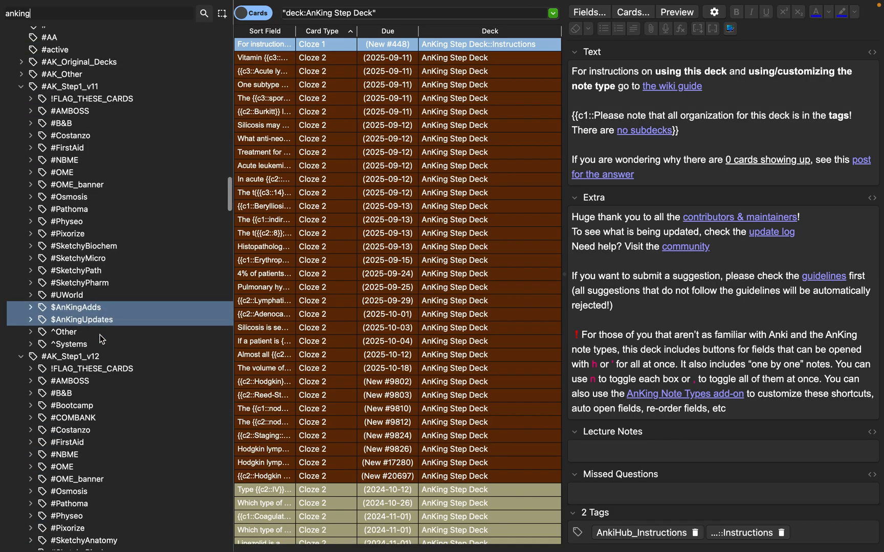
{"action": "scroll", "scroll_direction": "down", "scroll_amount": 3}
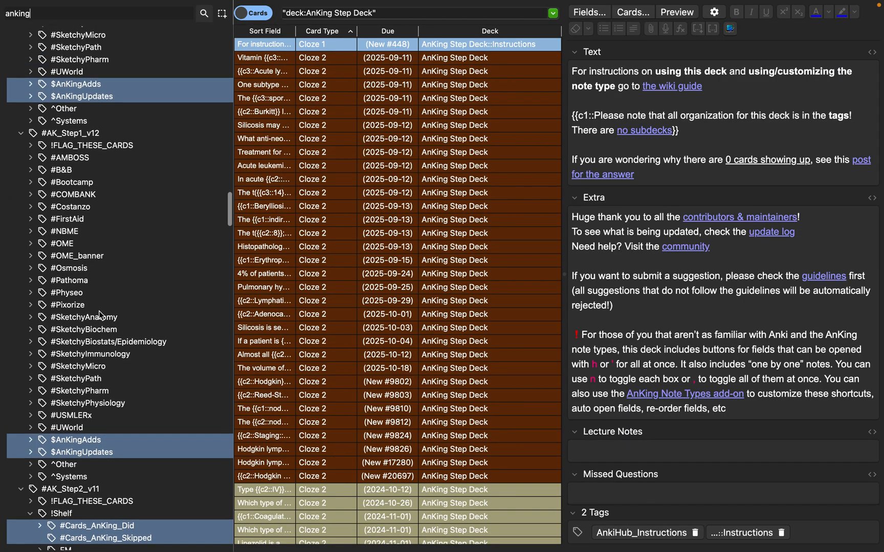
{"action": "scroll", "scroll_direction": "up", "scroll_amount": 3}
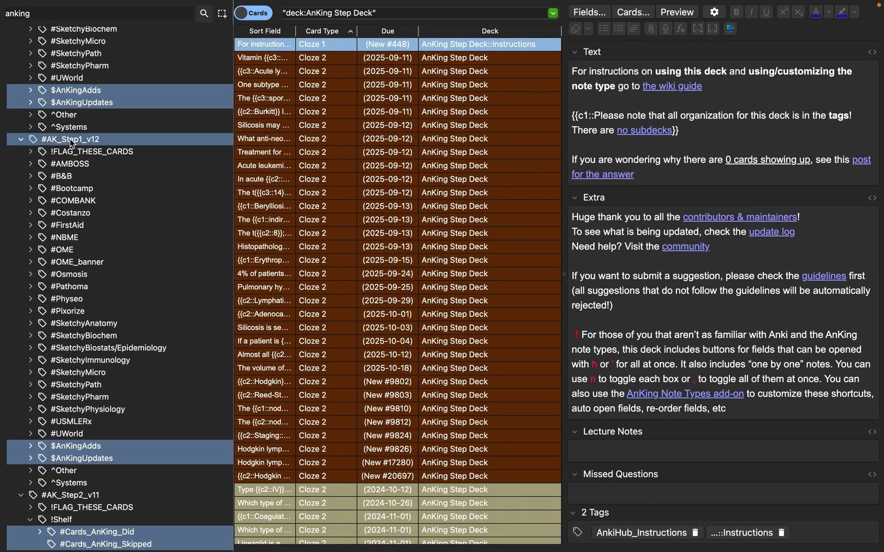
Step: Expand #AK_Step1_v12 and #AMBOSS, then filter the card list to the -faDKP polycystic kidney disease cards
{"action": "left_click", "coordinate": [71, 139]}
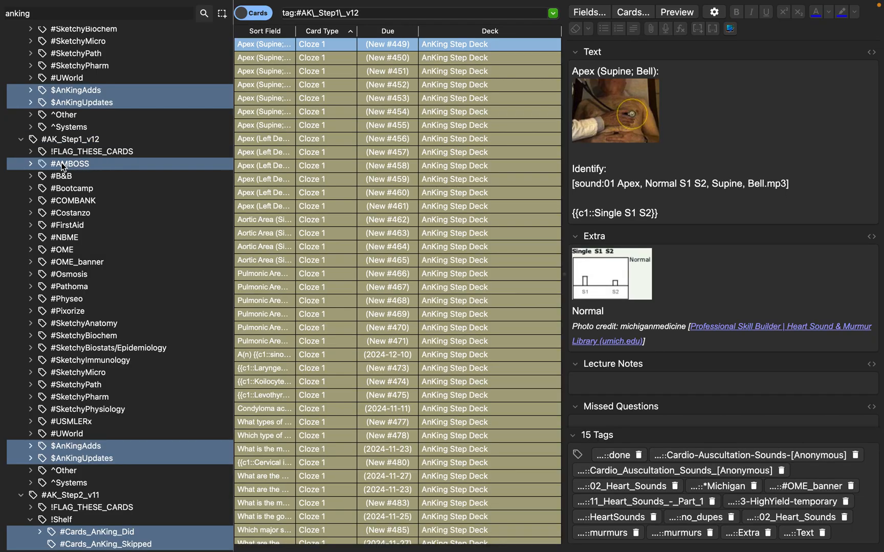
{"action": "left_click", "coordinate": [74, 164]}
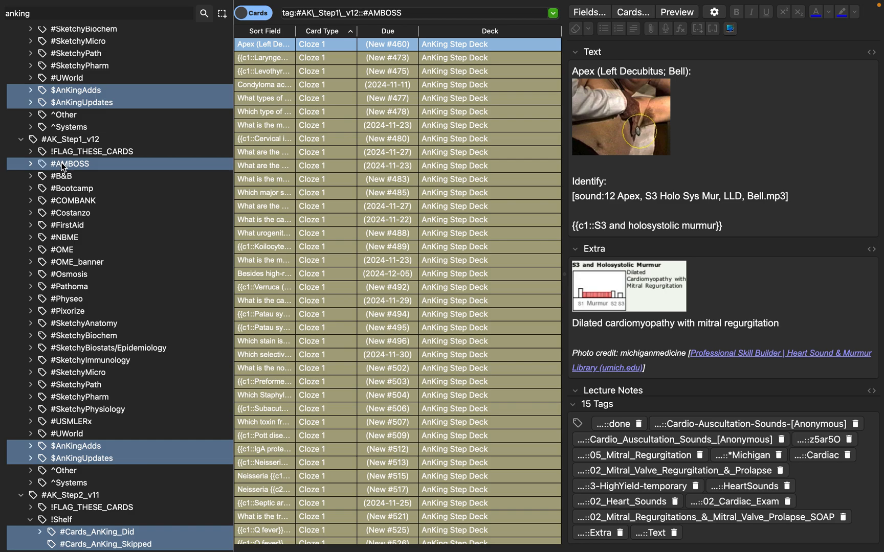
{"action": "left_click", "coordinate": [32, 164]}
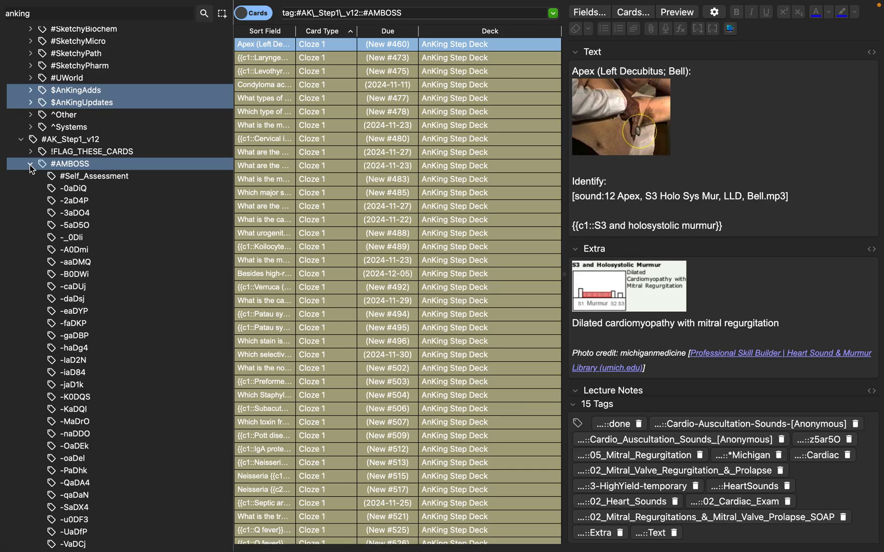
{"action": "left_click", "coordinate": [74, 201]}
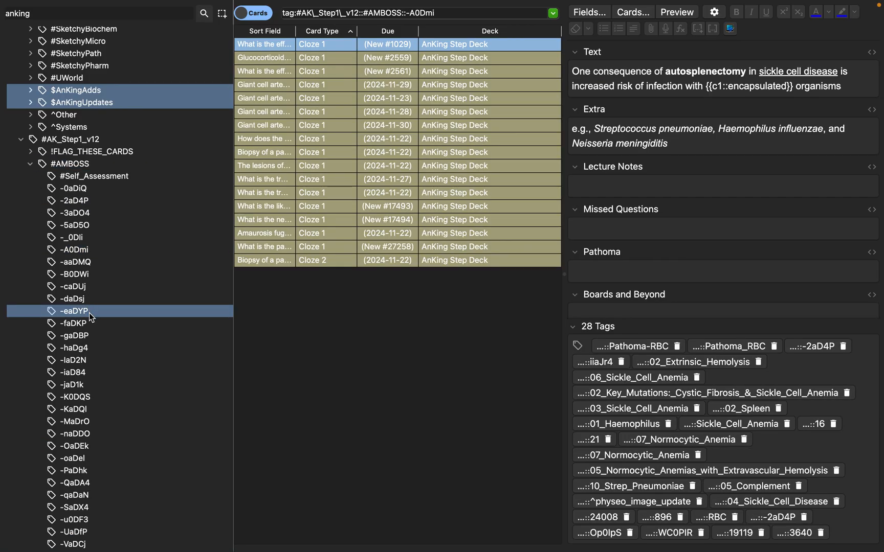
{"action": "left_click", "coordinate": [73, 434]}
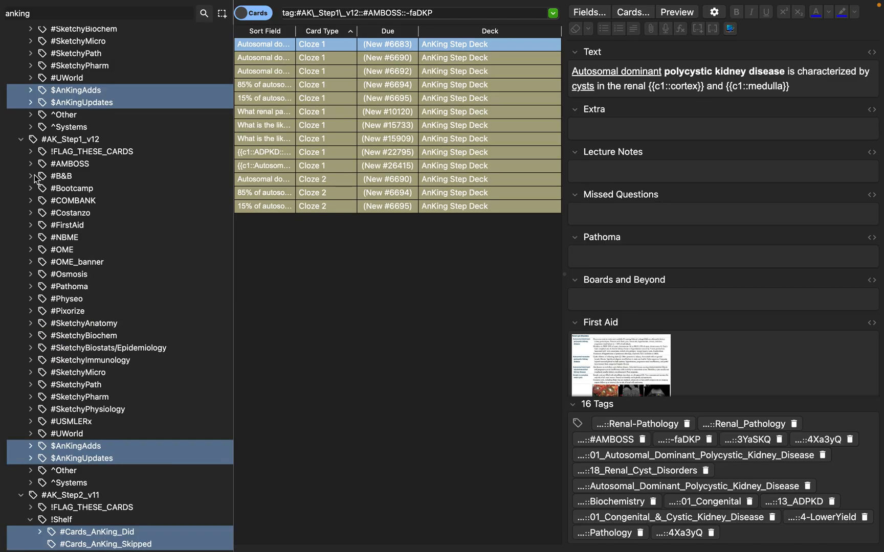
Step: List the #B&B::01_Basic_Pharm::01_General cards, then collapse the #B&B tag
{"action": "left_click", "coordinate": [32, 176]}
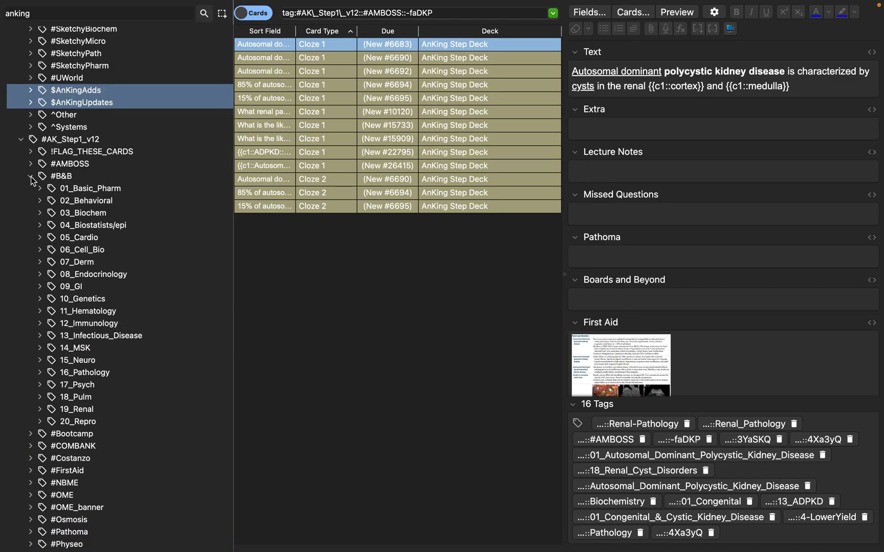
{"action": "left_click", "coordinate": [90, 189]}
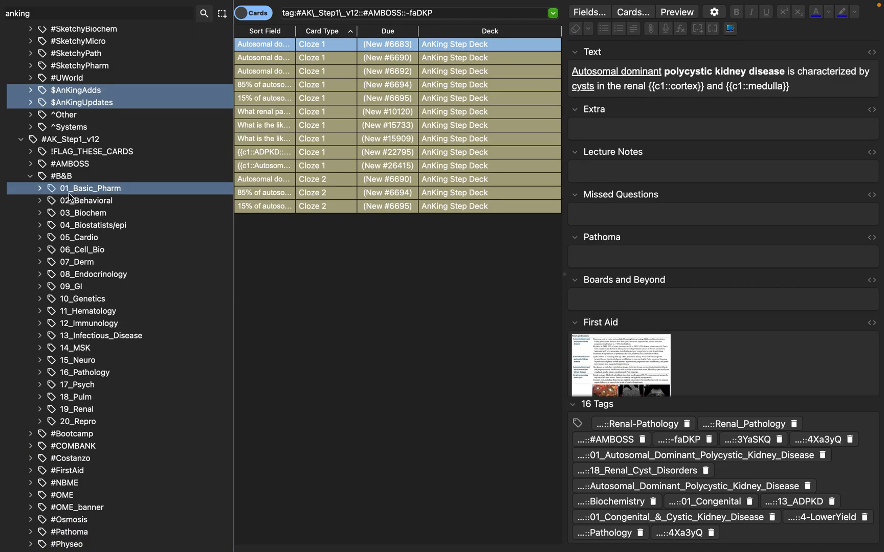
{"action": "left_click", "coordinate": [91, 188]}
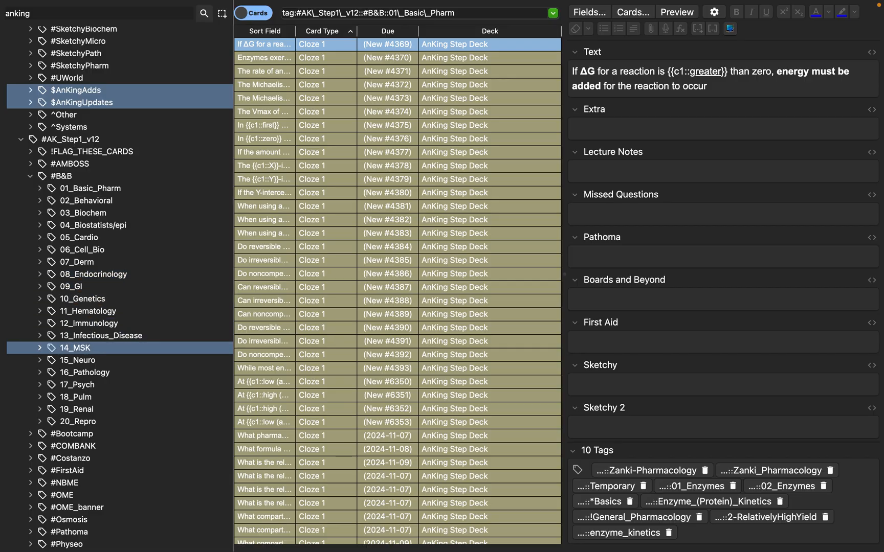
{"action": "left_click", "coordinate": [41, 188]}
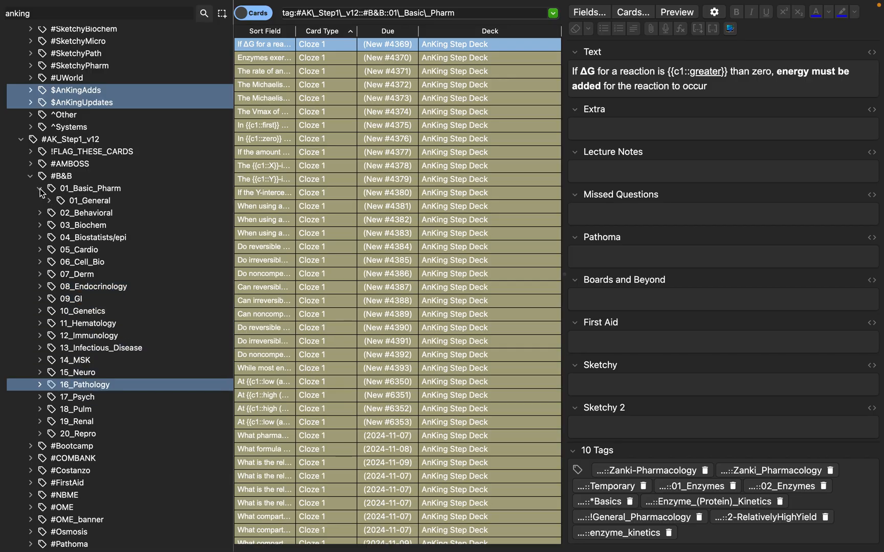
{"action": "left_click", "coordinate": [92, 200]}
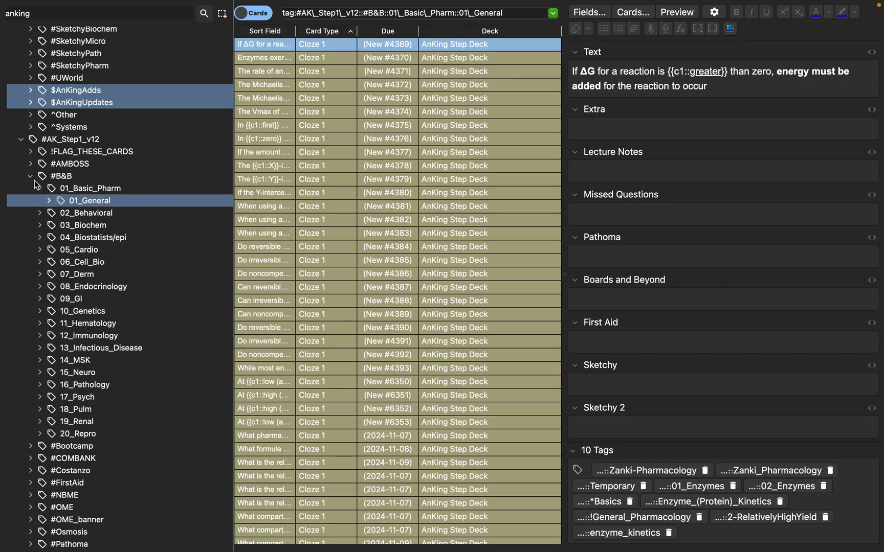
{"action": "left_click", "coordinate": [32, 176]}
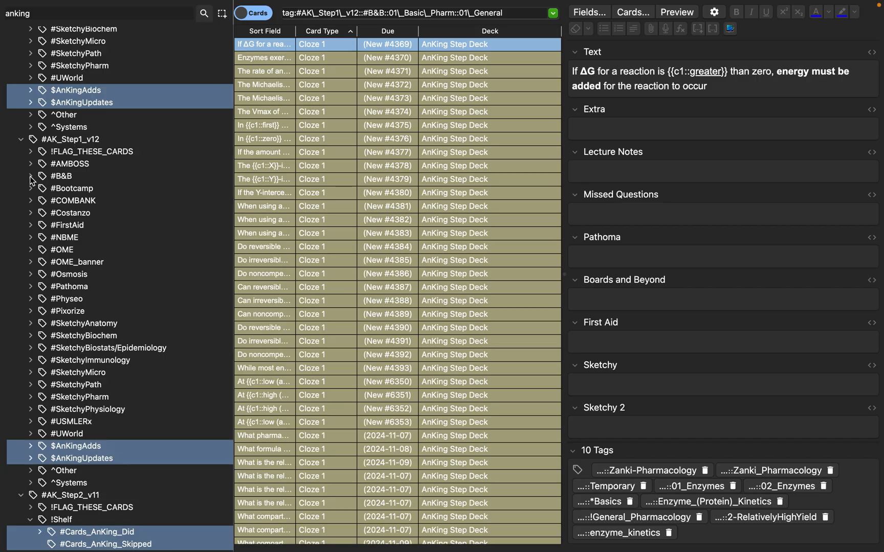
{"action": "mouse_move", "coordinate": [59, 303]}
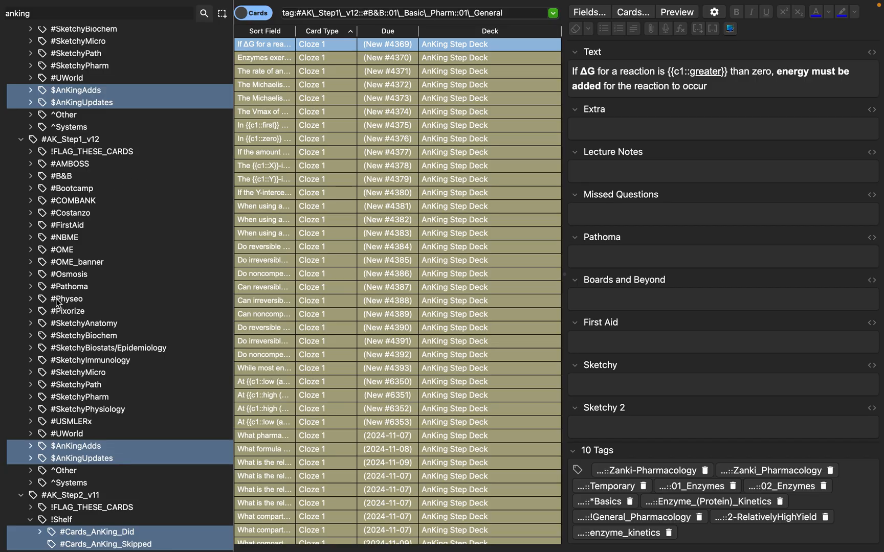
{"action": "mouse_move", "coordinate": [107, 179]}
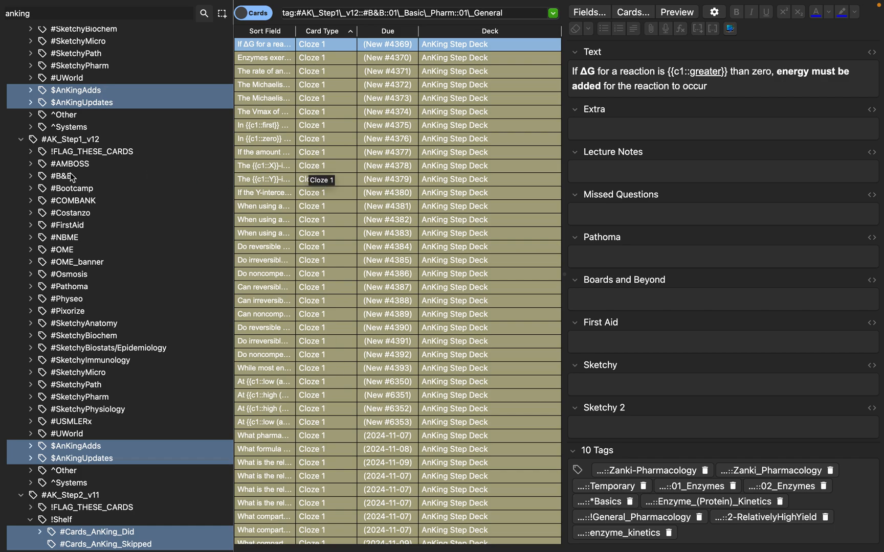
{"action": "mouse_move", "coordinate": [33, 194]}
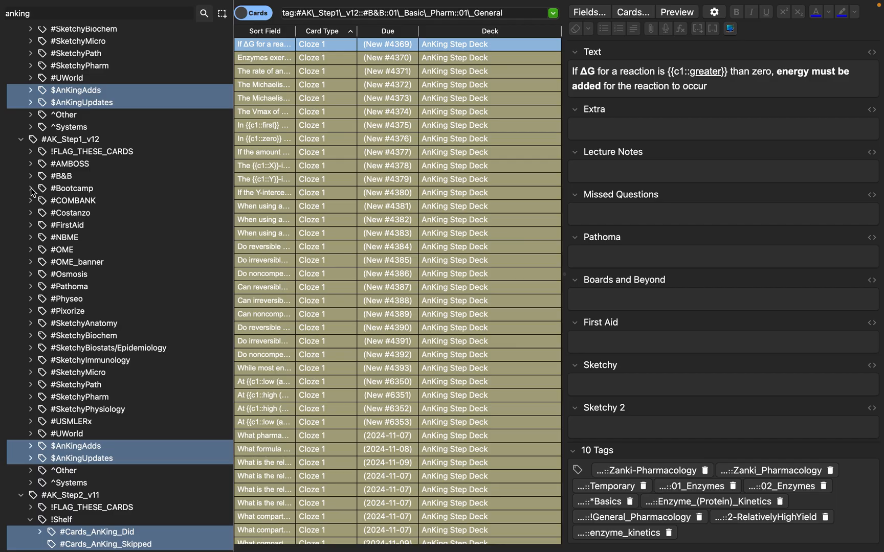
Step: Expand #Bootcamp, Neurology and 01_Embryology and list the 01_Notochord cards
{"action": "left_click", "coordinate": [32, 188]}
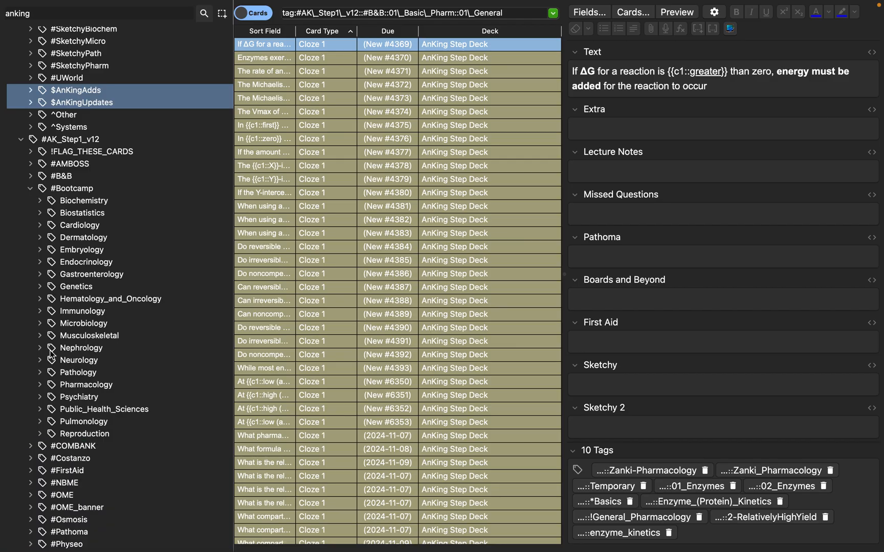
{"action": "mouse_move", "coordinate": [53, 368]}
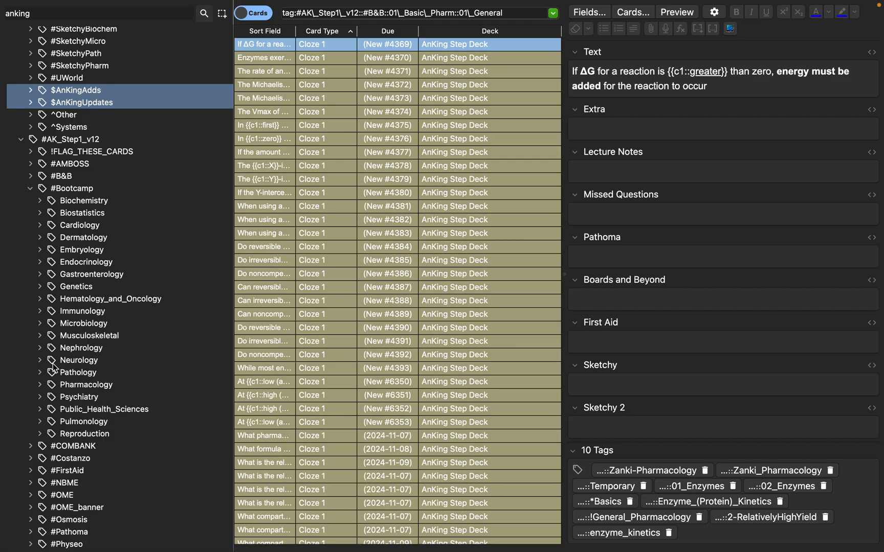
{"action": "left_click", "coordinate": [40, 360]}
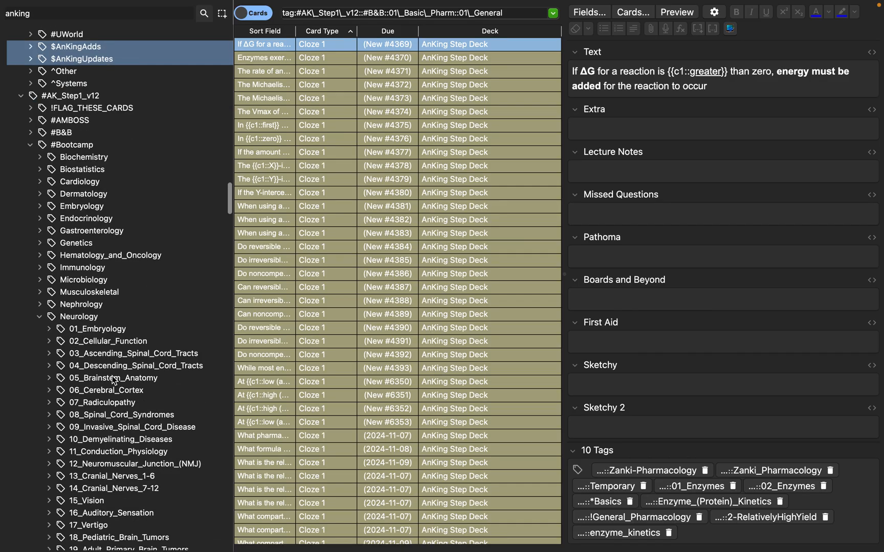
{"action": "left_click", "coordinate": [50, 329]}
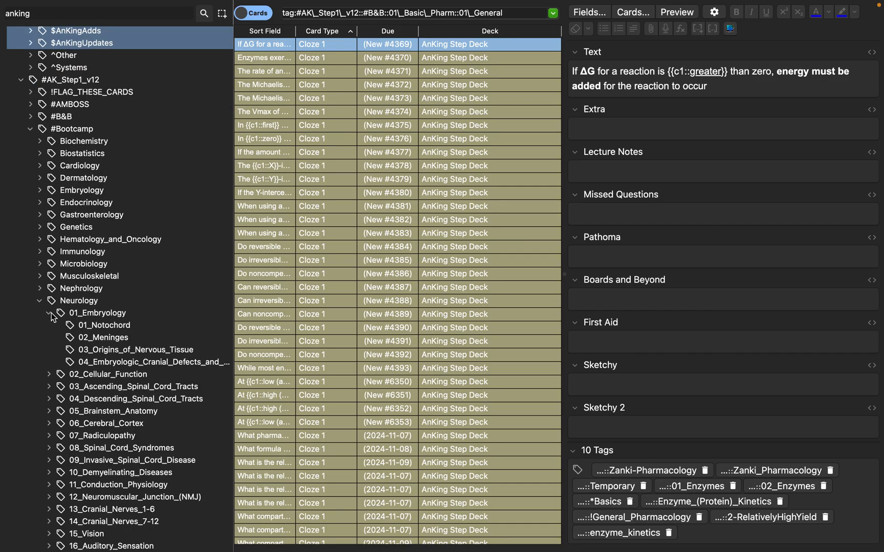
{"action": "left_click", "coordinate": [104, 325]}
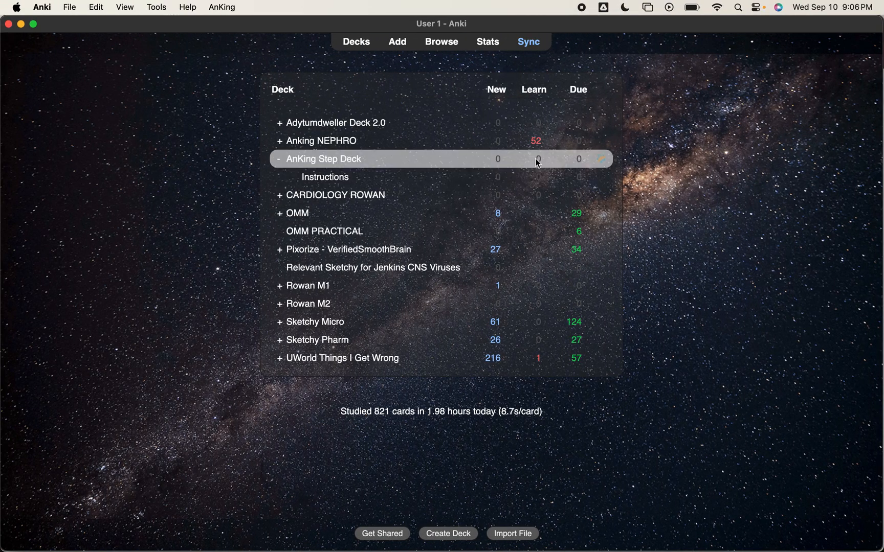
Step: Return to the Browse window showing the 18 Notochord cards in AnKing Step Deck
{"action": "left_click", "coordinate": [441, 41]}
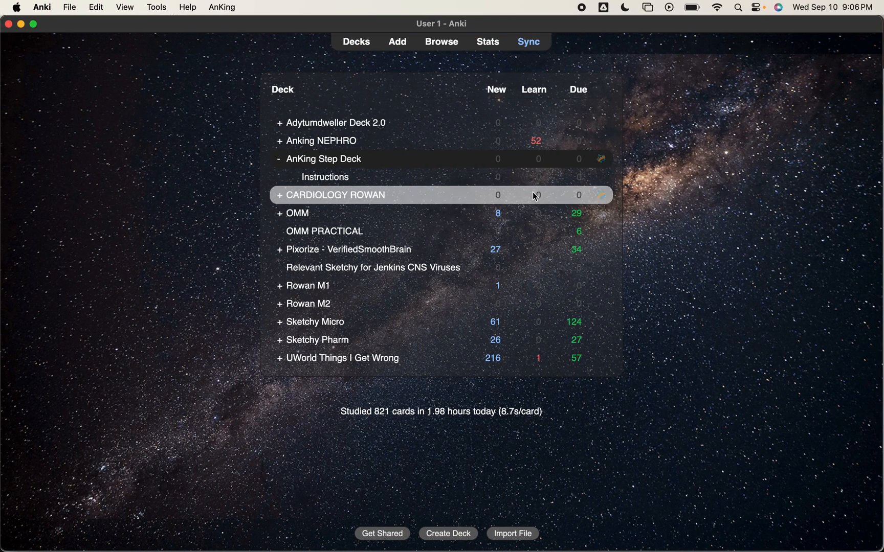
{"action": "left_click", "coordinate": [441, 41]}
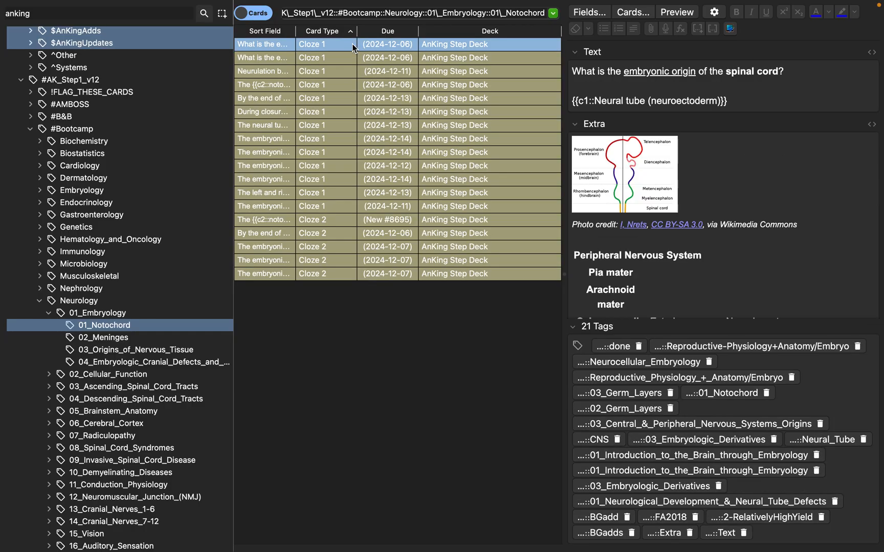
Step: Select all 18 Notochord cards and bring up their batch actions to toggle suspension
{"action": "left_click", "coordinate": [69, 8]}
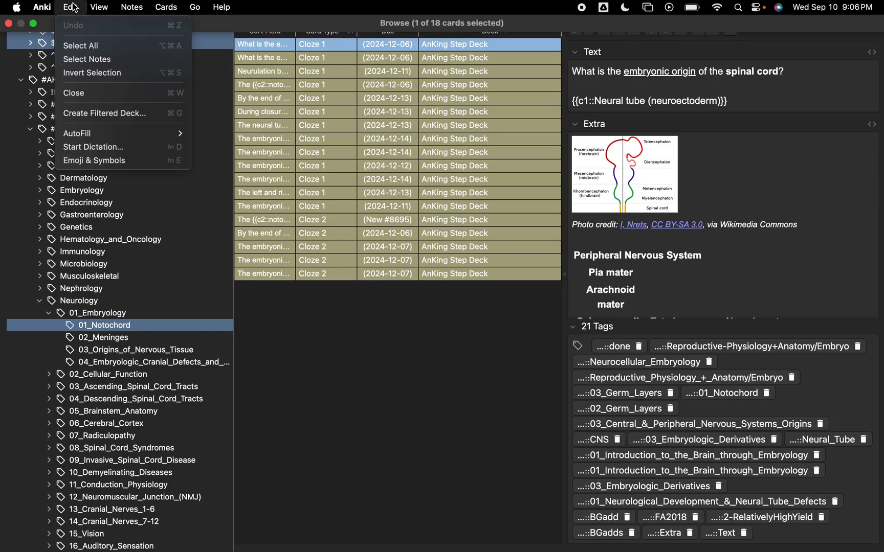
{"action": "left_click", "coordinate": [80, 46]}
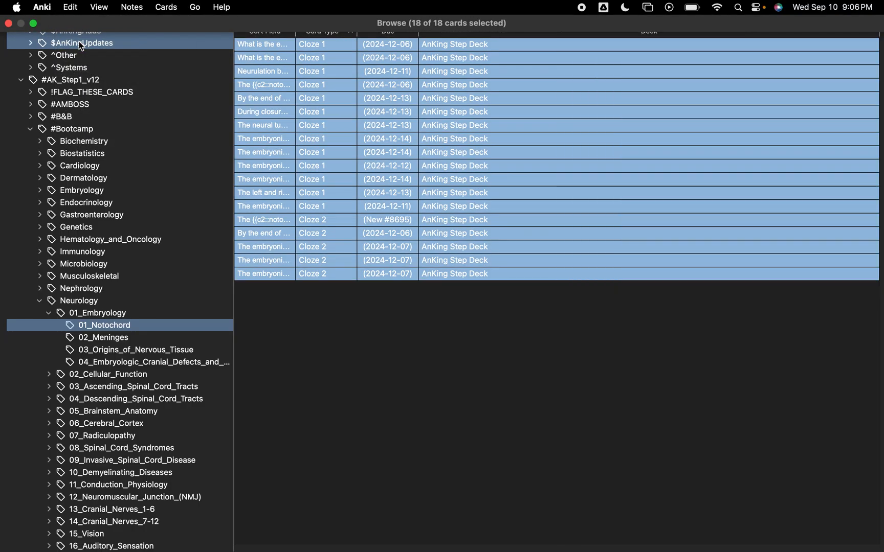
{"action": "right_click", "coordinate": [454, 153]}
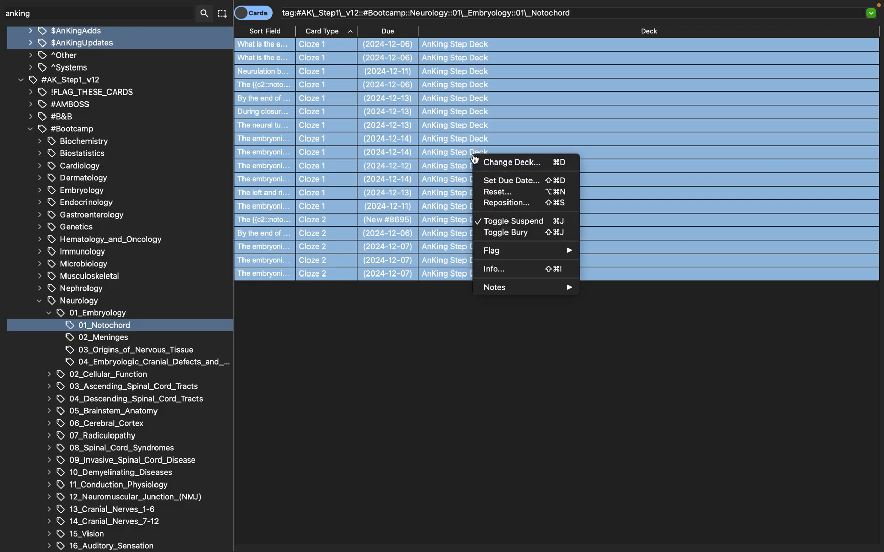
{"action": "mouse_move", "coordinate": [513, 221]}
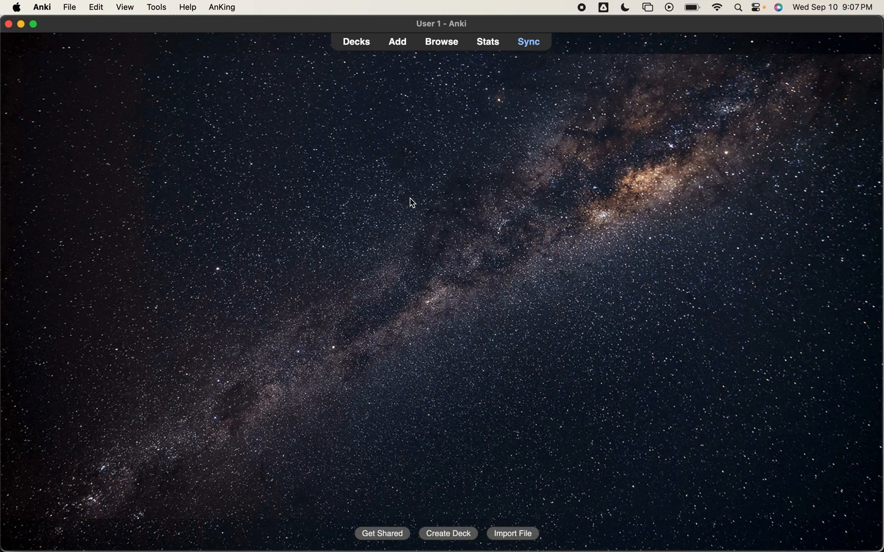
Step: Return to the deck list showing AnKing Step Deck with 1 new and 17 due cards
{"action": "left_click", "coordinate": [355, 41]}
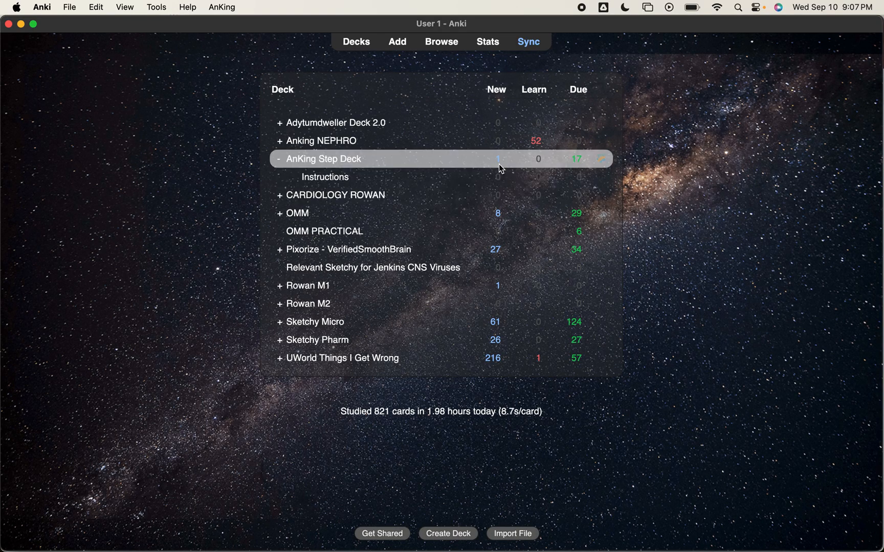
{"action": "mouse_move", "coordinate": [562, 167]}
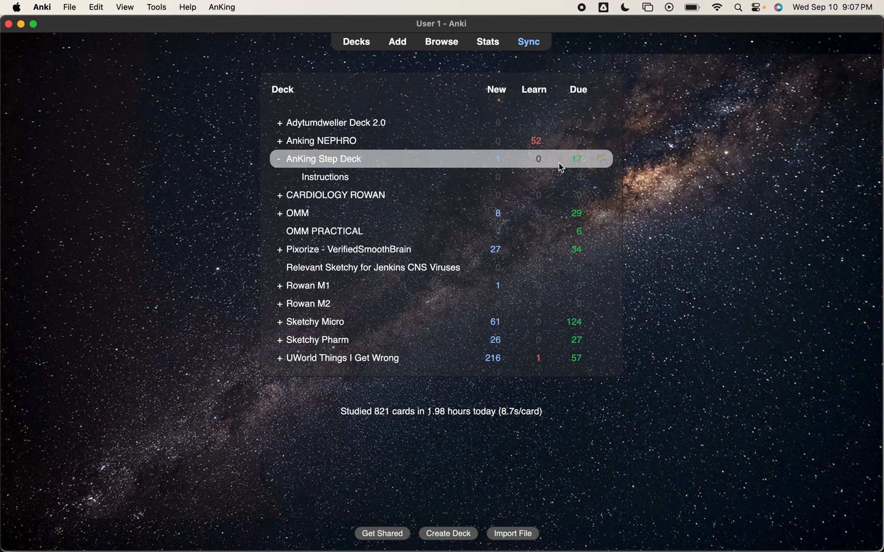
{"action": "mouse_move", "coordinate": [587, 157]}
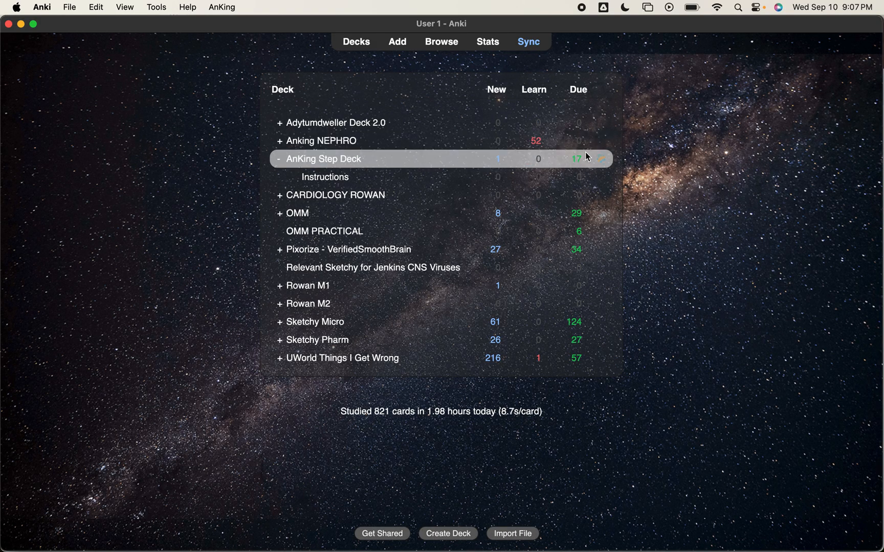
{"action": "mouse_move", "coordinate": [589, 160]}
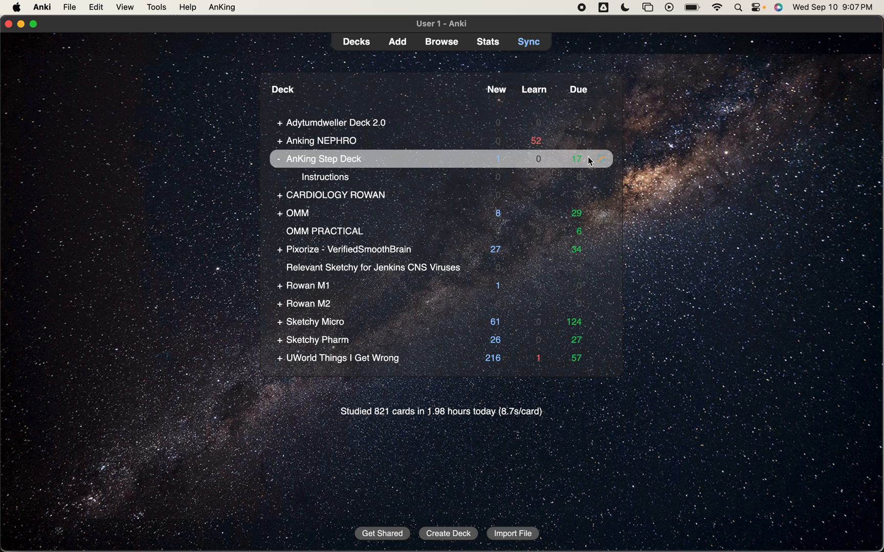
{"action": "left_click", "coordinate": [441, 41]}
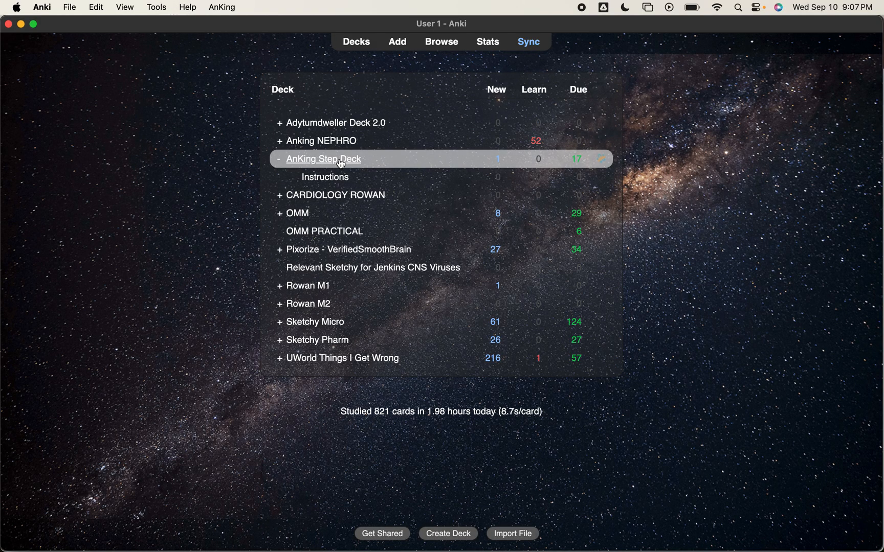
{"action": "mouse_move", "coordinate": [425, 162]}
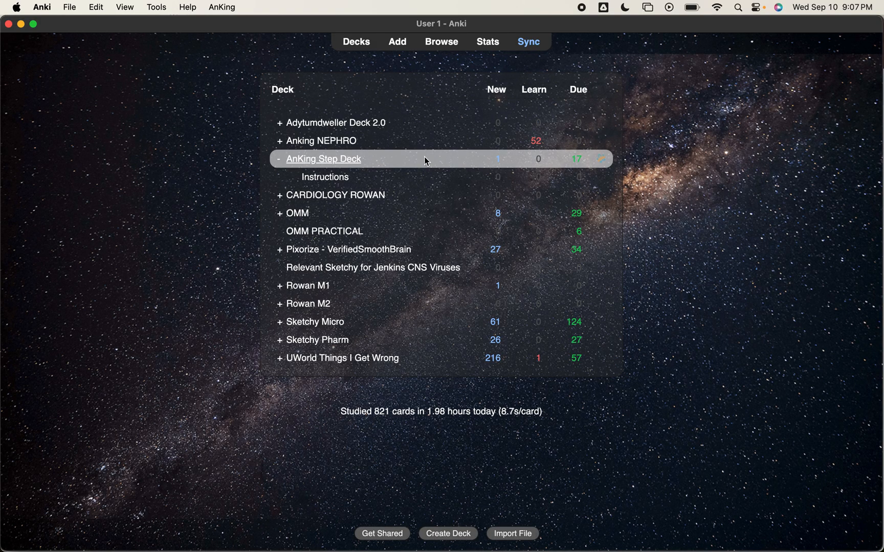
{"action": "mouse_move", "coordinate": [461, 155]}
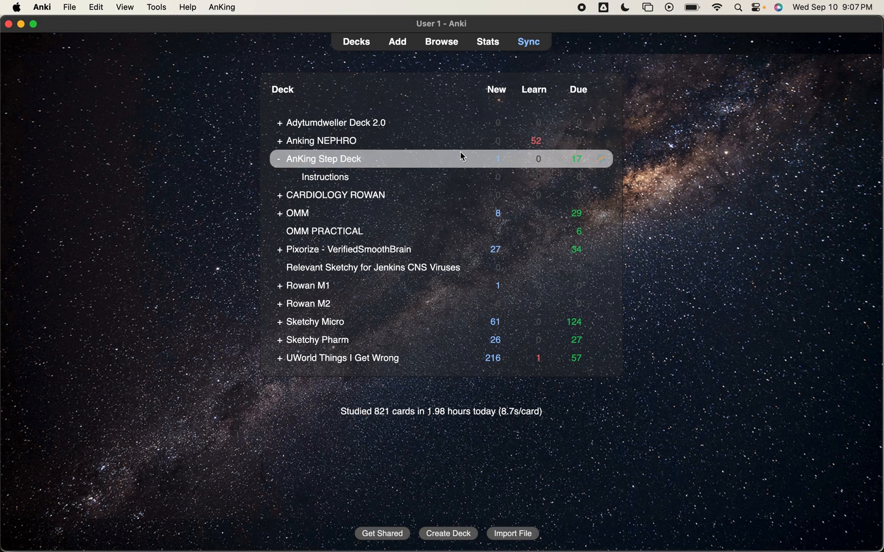
{"action": "mouse_move", "coordinate": [565, 163]}
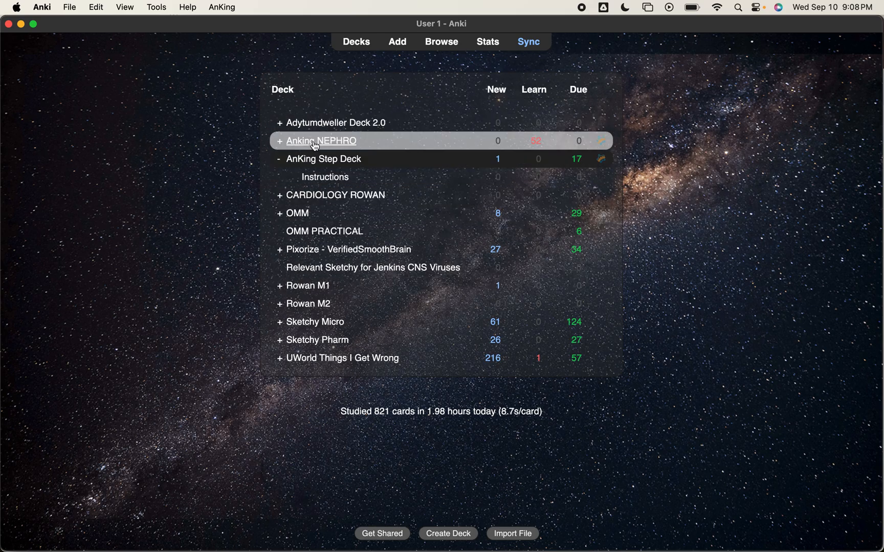
{"action": "mouse_move", "coordinate": [483, 259]}
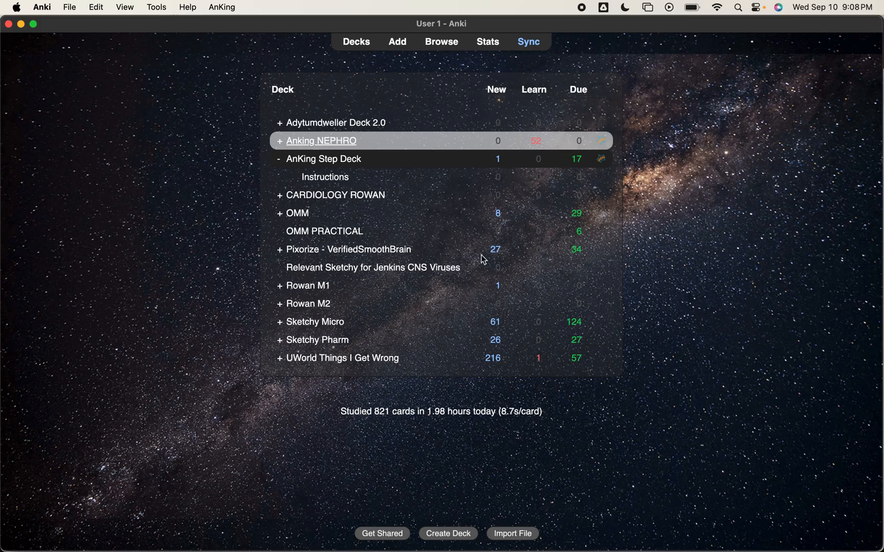
Step: Create a new empty deck named 'Anking NEURO' and show it in the deck list
{"action": "left_click", "coordinate": [447, 533]}
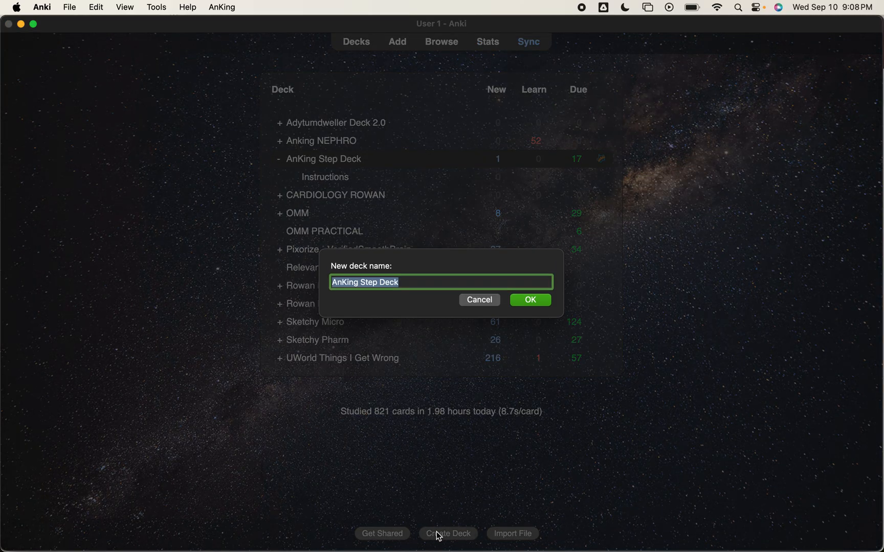
{"action": "type", "text": "Anking NEURO"}
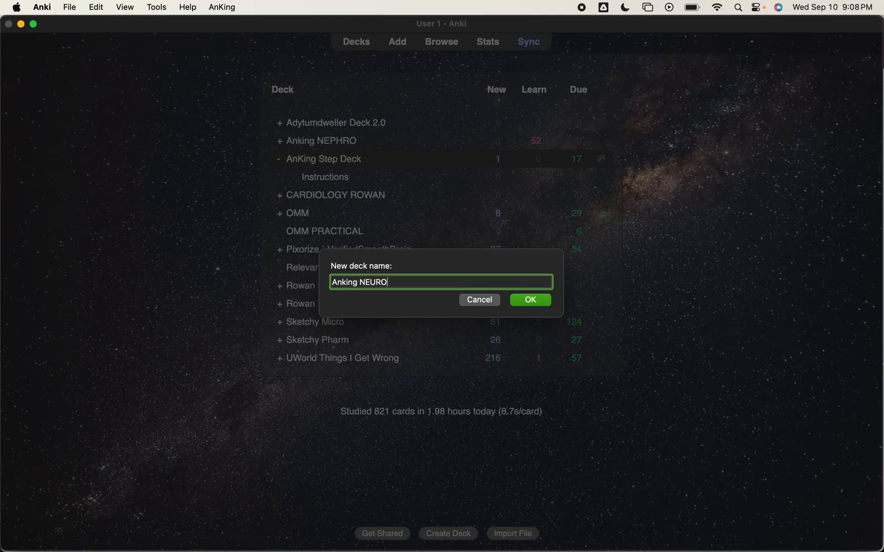
{"action": "left_click", "coordinate": [529, 300]}
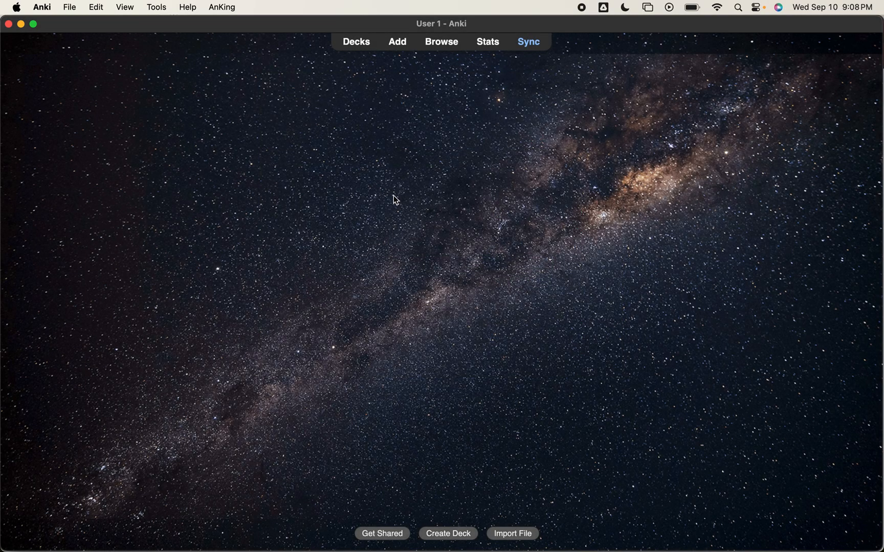
{"action": "left_click", "coordinate": [356, 41]}
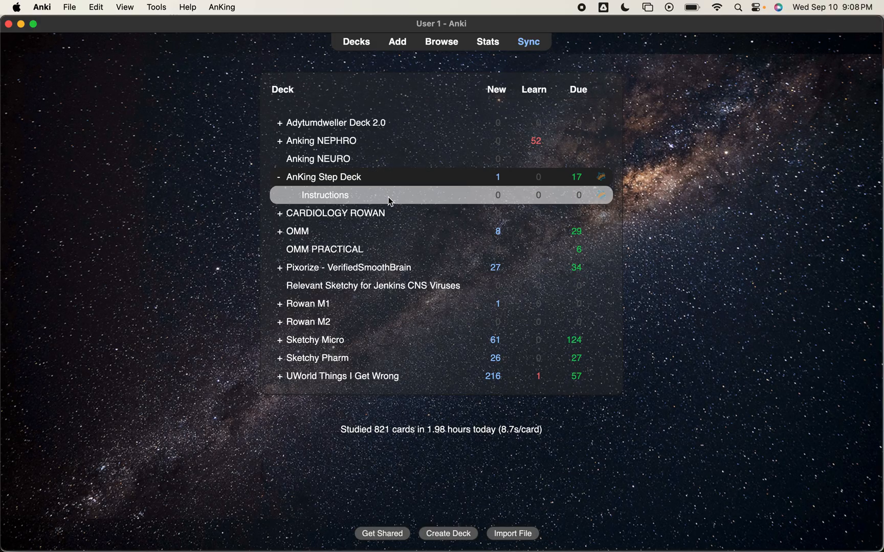
Step: Bring the card browser with the 01_Notochord search back to the front
{"action": "left_click", "coordinate": [442, 41]}
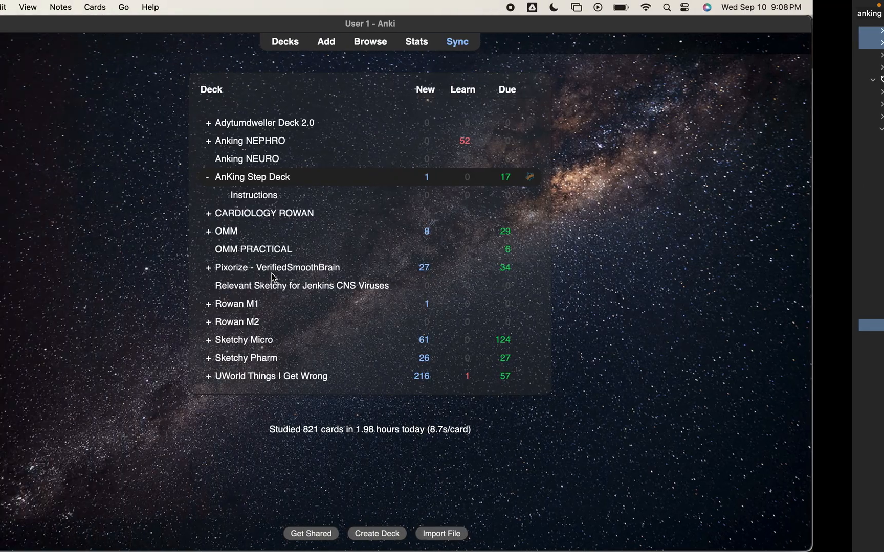
{"action": "left_click", "coordinate": [370, 41]}
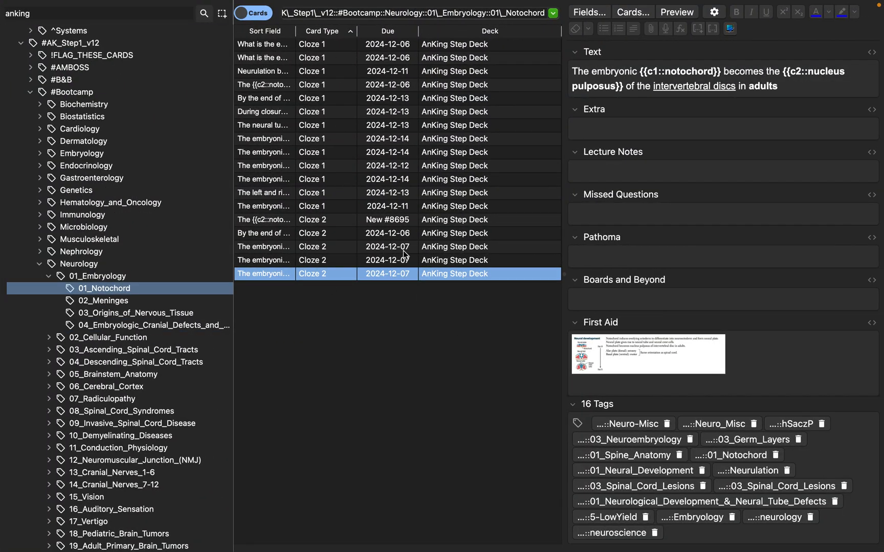
{"action": "mouse_move", "coordinate": [392, 56]}
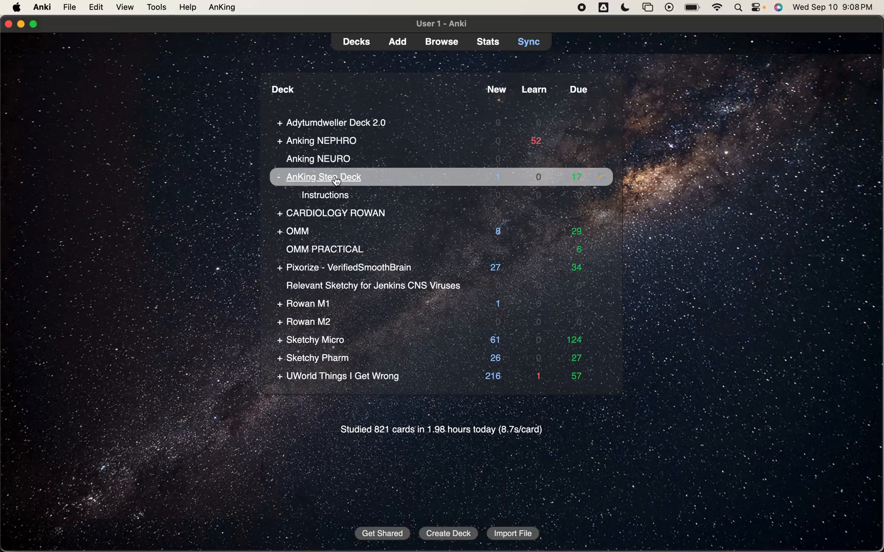
{"action": "left_click", "coordinate": [441, 41]}
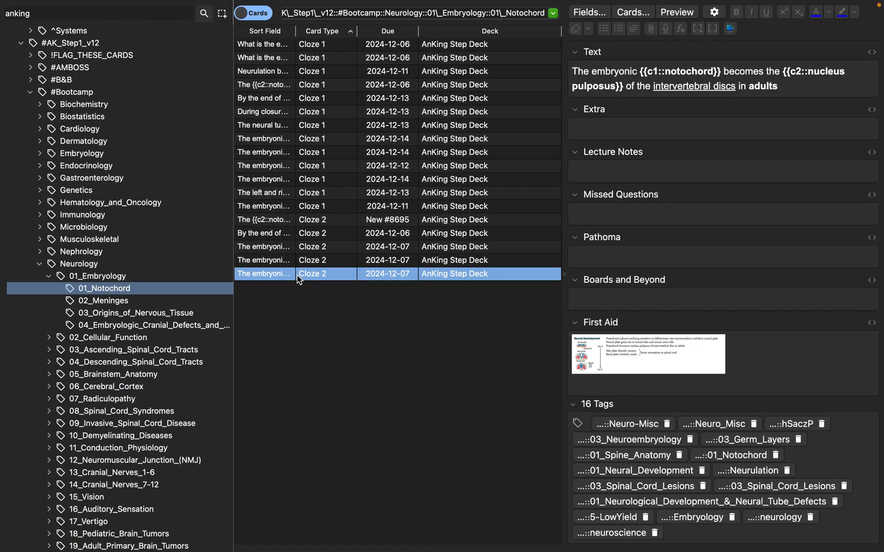
Step: Move all 18 selected 01_Notochord cards into the Anking NEURO deck via Change Deck
{"action": "key", "text": "ctrl+a"}
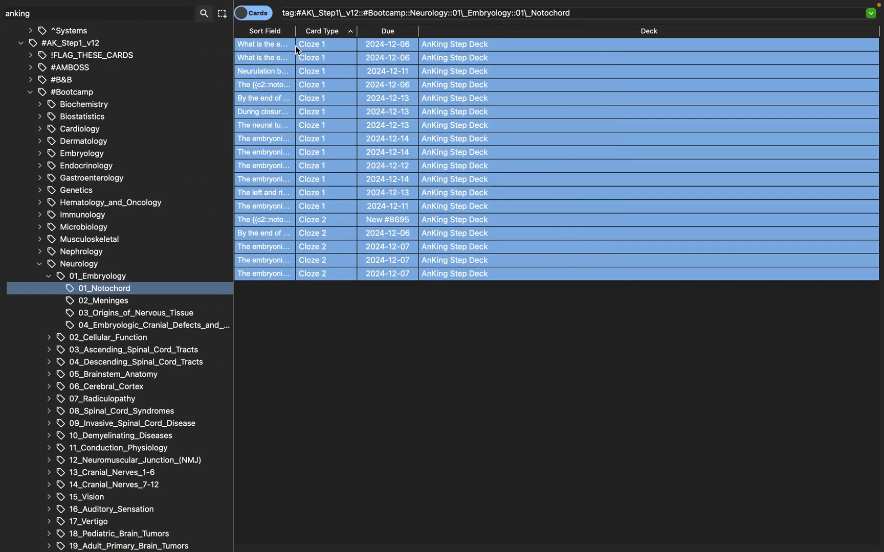
{"action": "right_click", "coordinate": [360, 152]}
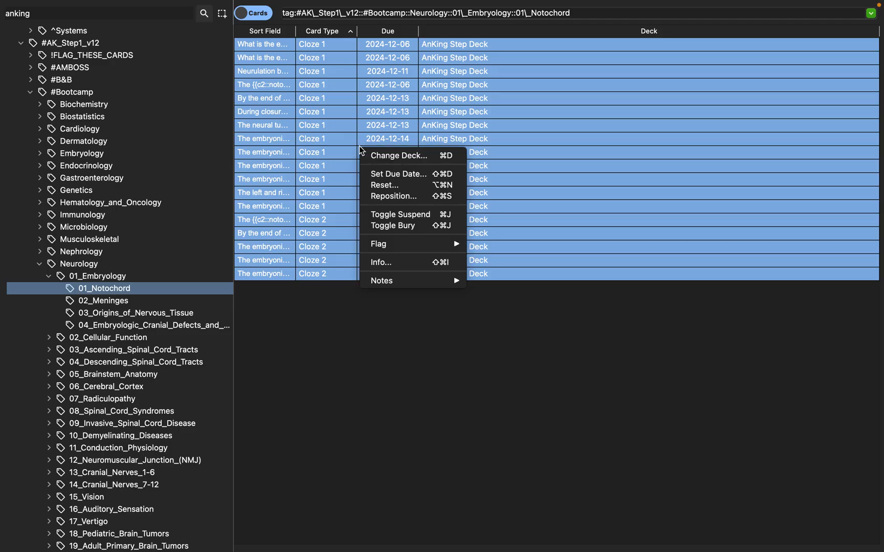
{"action": "mouse_move", "coordinate": [398, 156]}
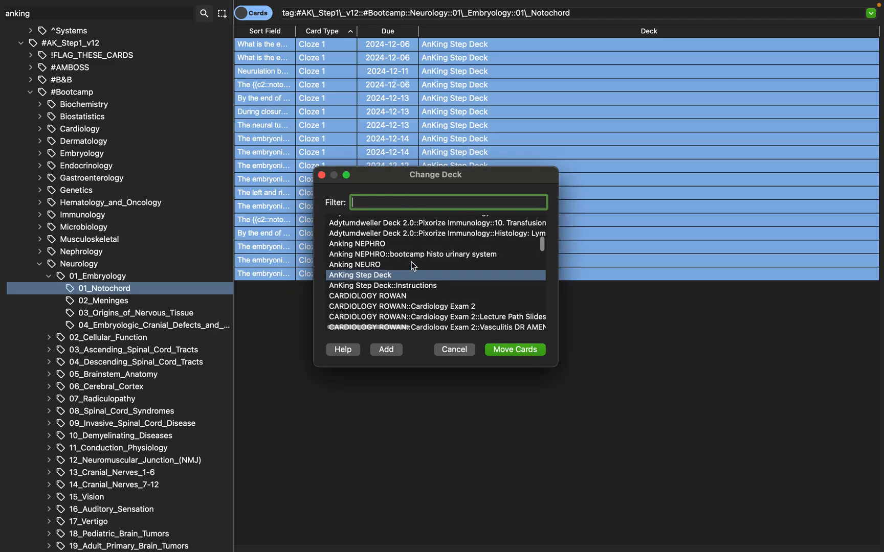
{"action": "scroll", "scroll_direction": "up", "scroll_amount": 3}
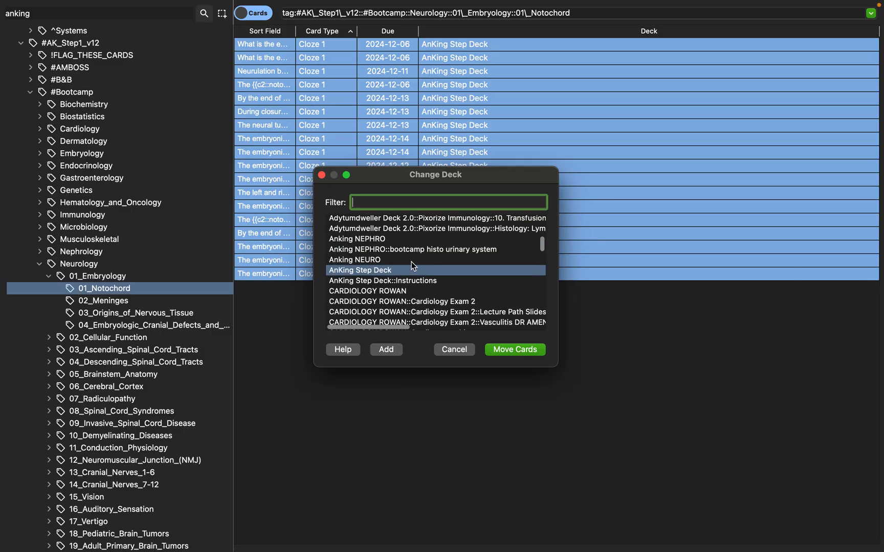
{"action": "scroll", "scroll_direction": "down", "scroll_amount": 3}
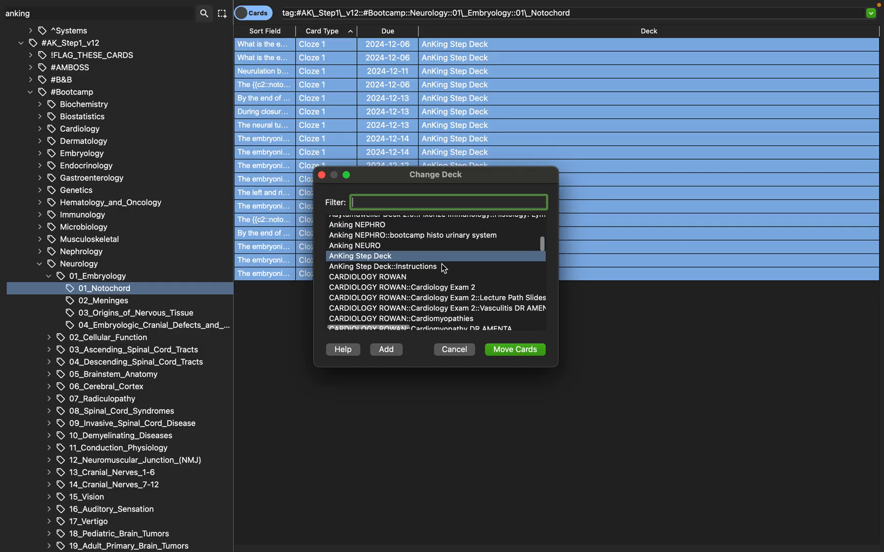
{"action": "scroll", "scroll_direction": "up", "scroll_amount": 3}
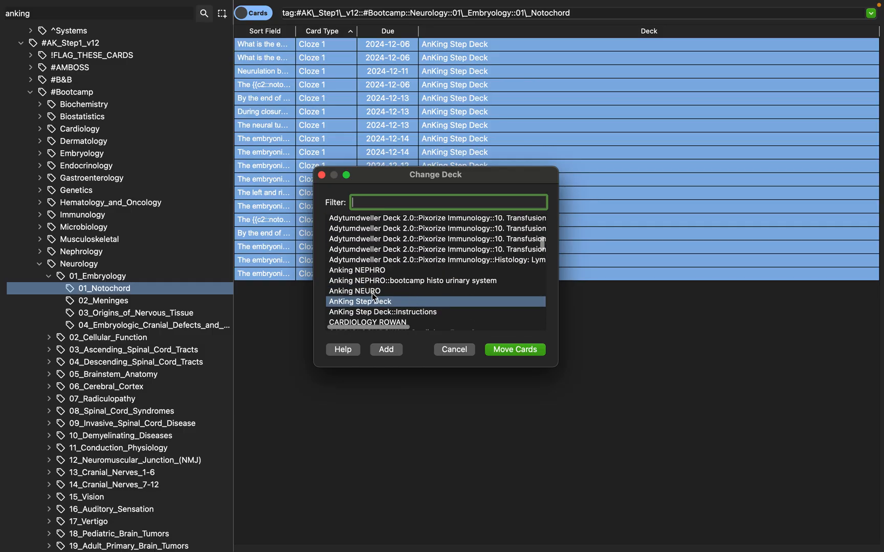
{"action": "left_click", "coordinate": [355, 290]}
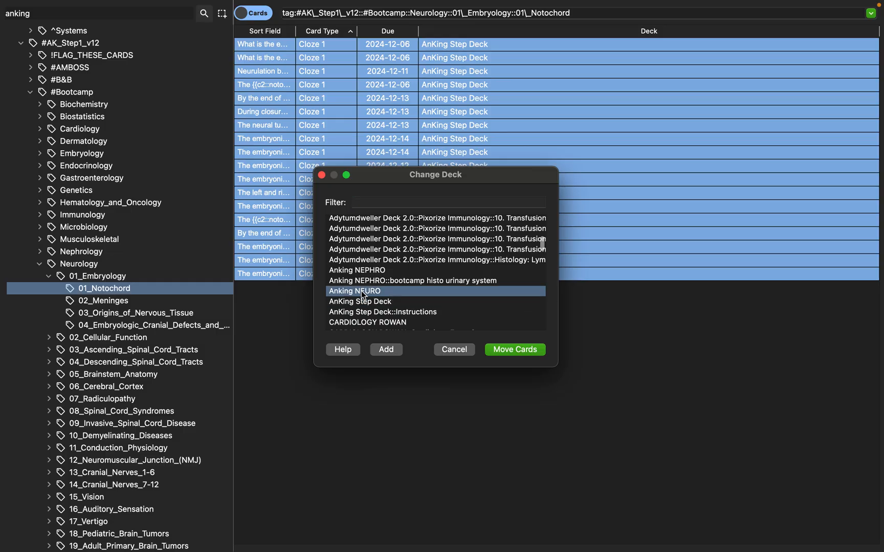
{"action": "mouse_move", "coordinate": [513, 356]}
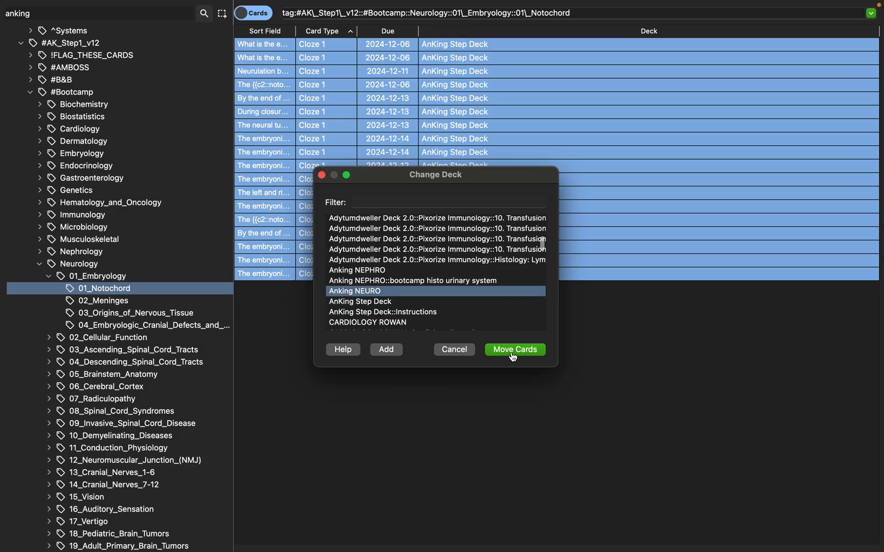
{"action": "left_click", "coordinate": [514, 350]}
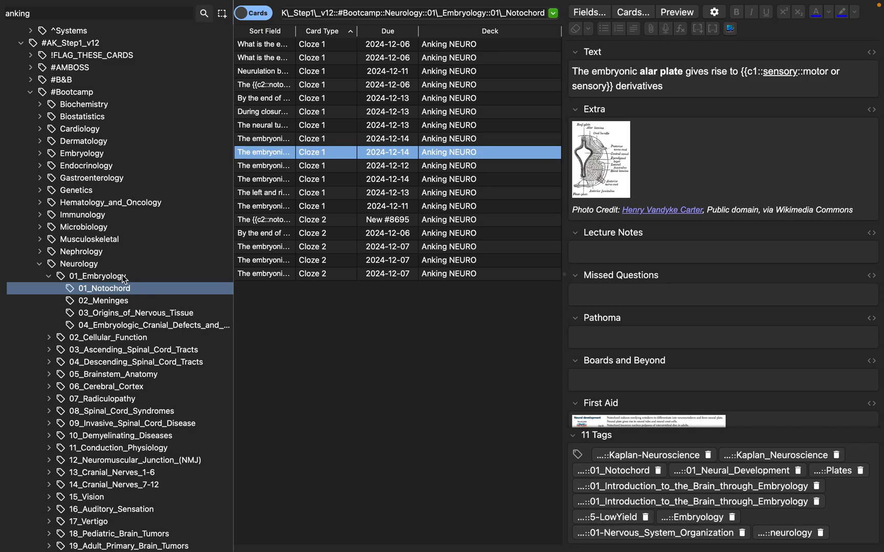
{"action": "mouse_move", "coordinate": [455, 49]}
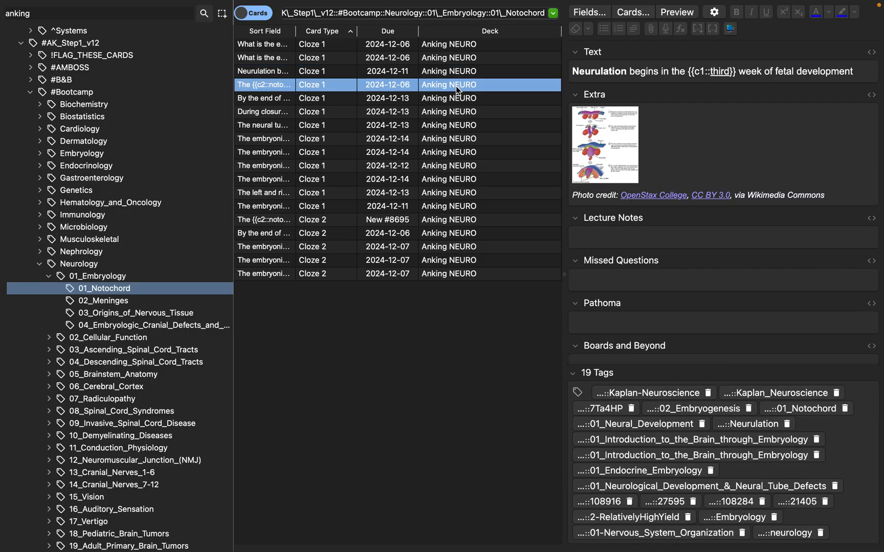
Step: Close the card browser and return to the main window
{"action": "left_click", "coordinate": [263, 111]}
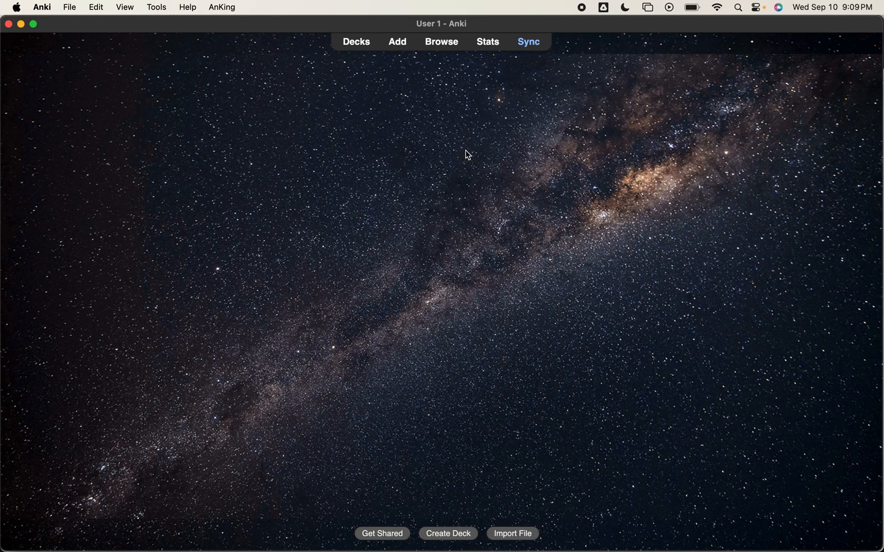
Step: Verify Anking NEURO shows 1 new and 17 due with AnKing Step Deck empty, then reopen Browse
{"action": "left_click", "coordinate": [356, 41]}
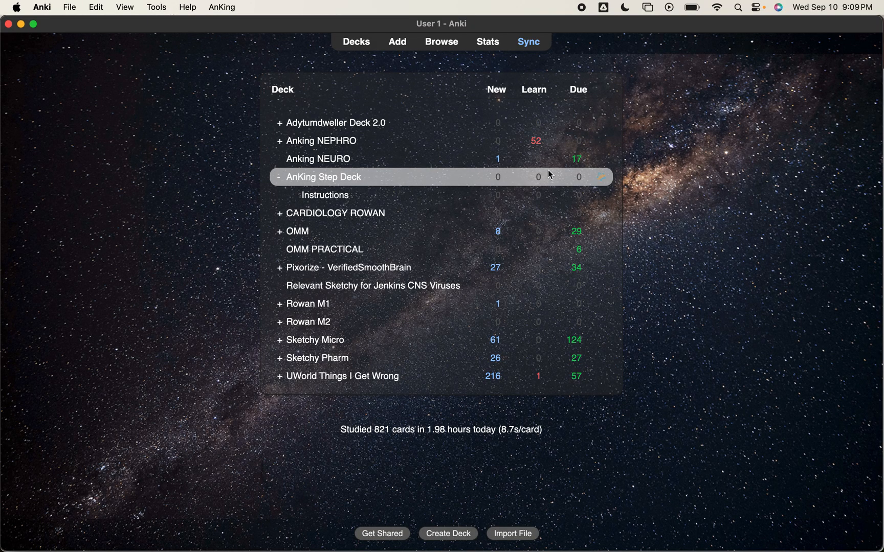
{"action": "mouse_move", "coordinate": [467, 179]}
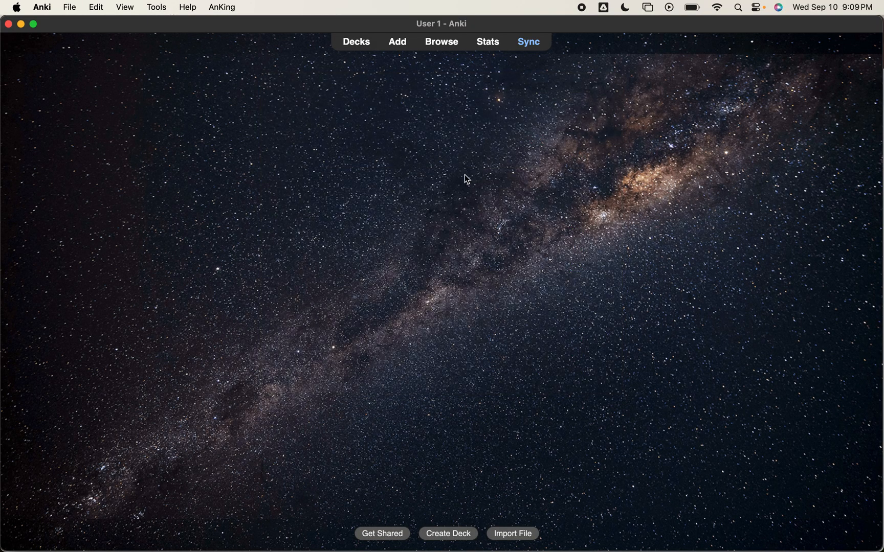
{"action": "left_click", "coordinate": [356, 41]}
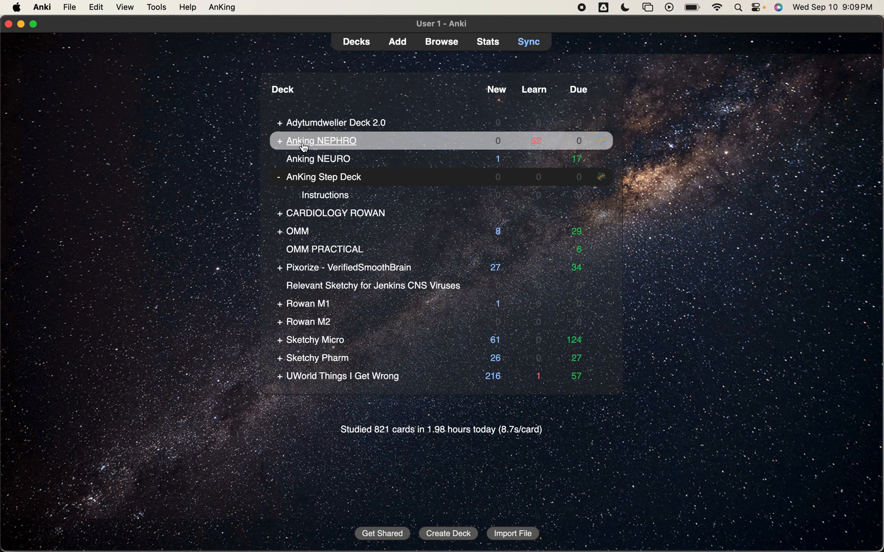
{"action": "mouse_move", "coordinate": [317, 159]}
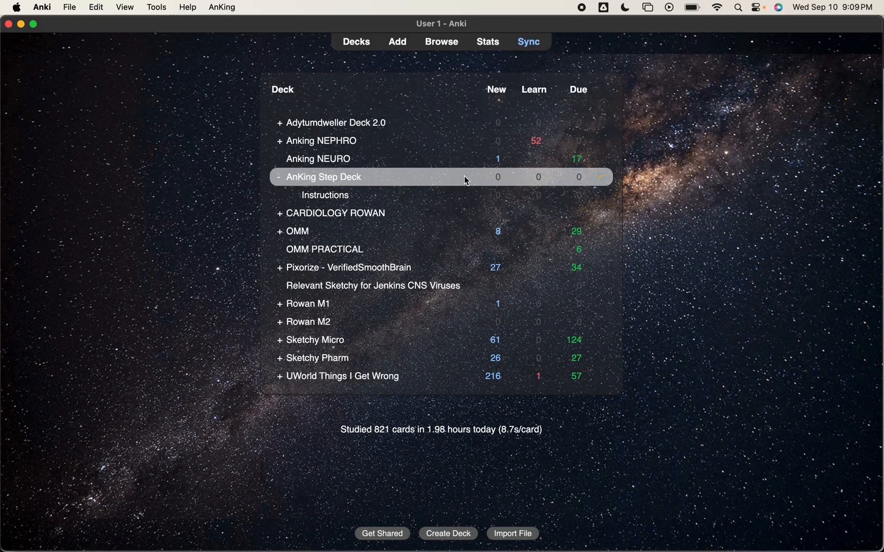
{"action": "mouse_move", "coordinate": [441, 159]}
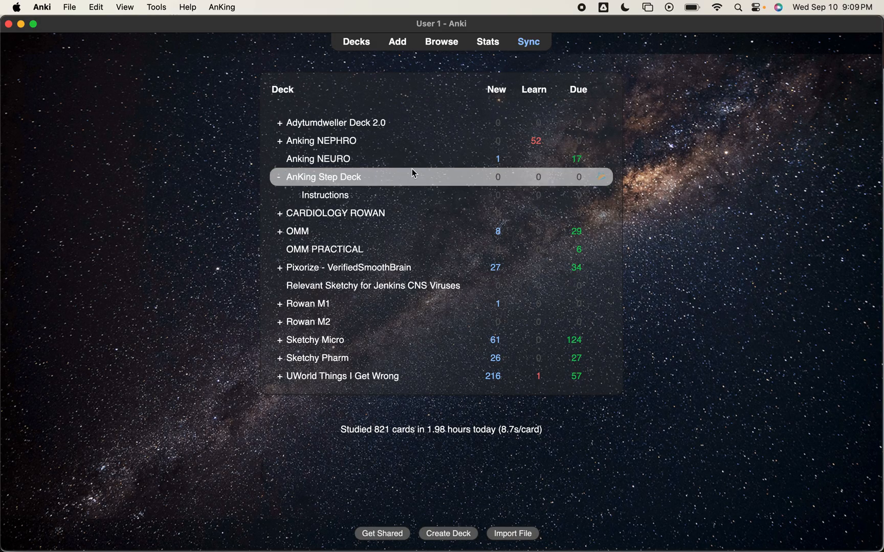
{"action": "mouse_move", "coordinate": [411, 181]}
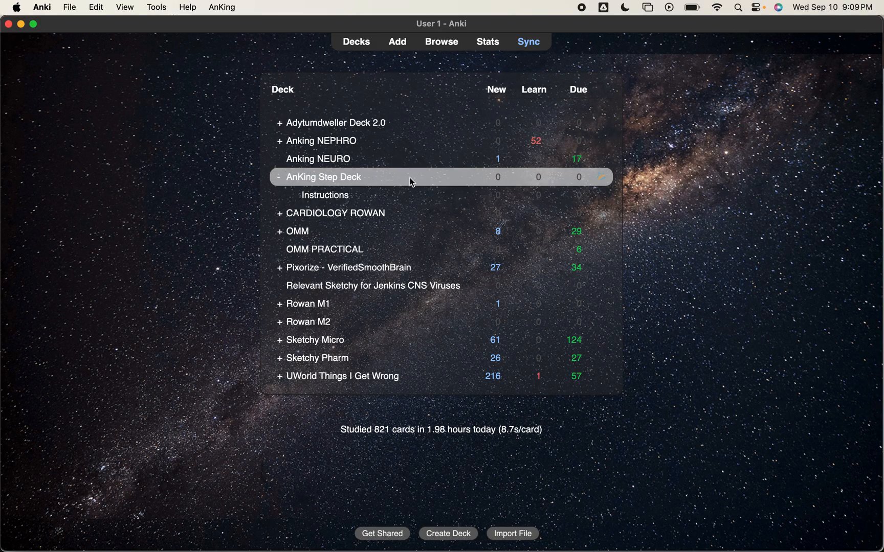
{"action": "mouse_move", "coordinate": [400, 181]}
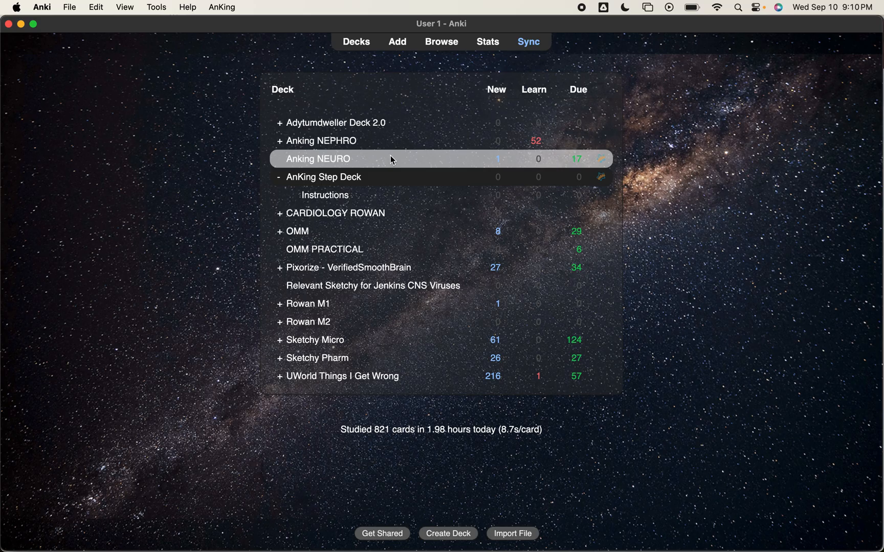
{"action": "mouse_move", "coordinate": [386, 159]}
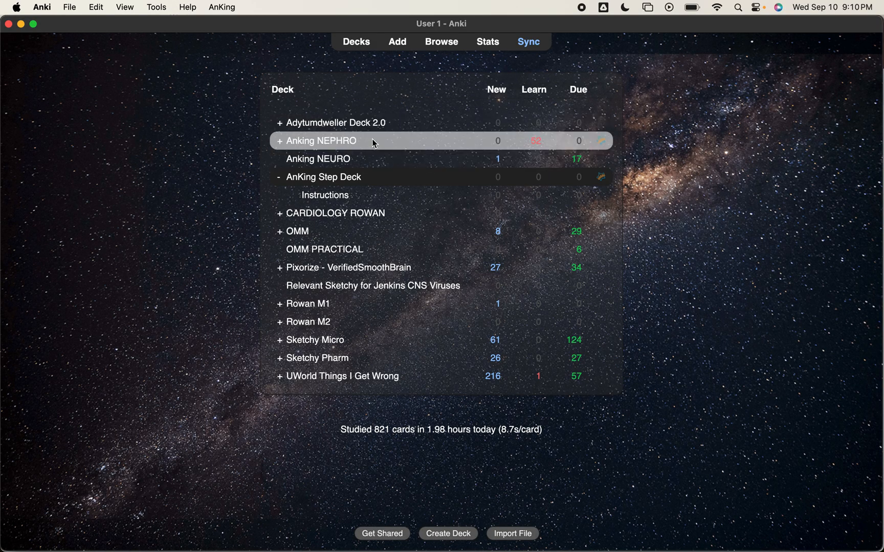
{"action": "mouse_move", "coordinate": [461, 212]}
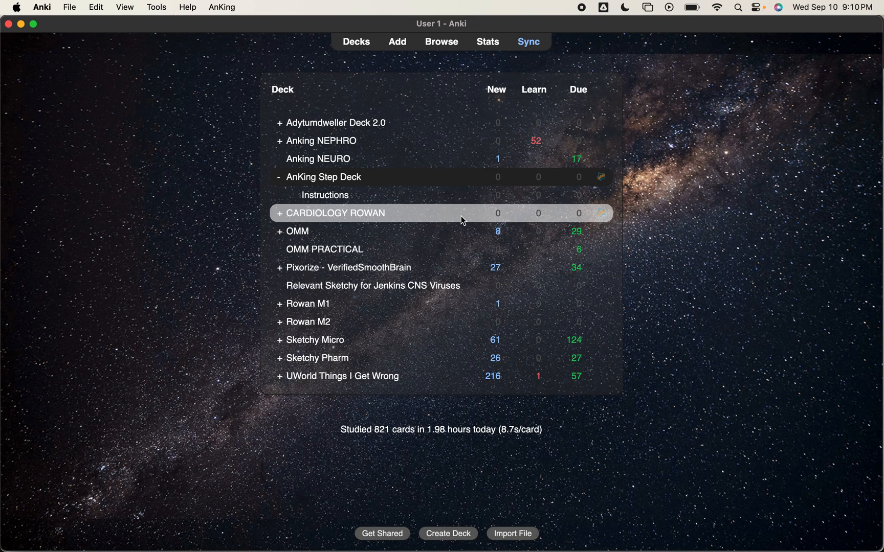
{"action": "left_click", "coordinate": [441, 41]}
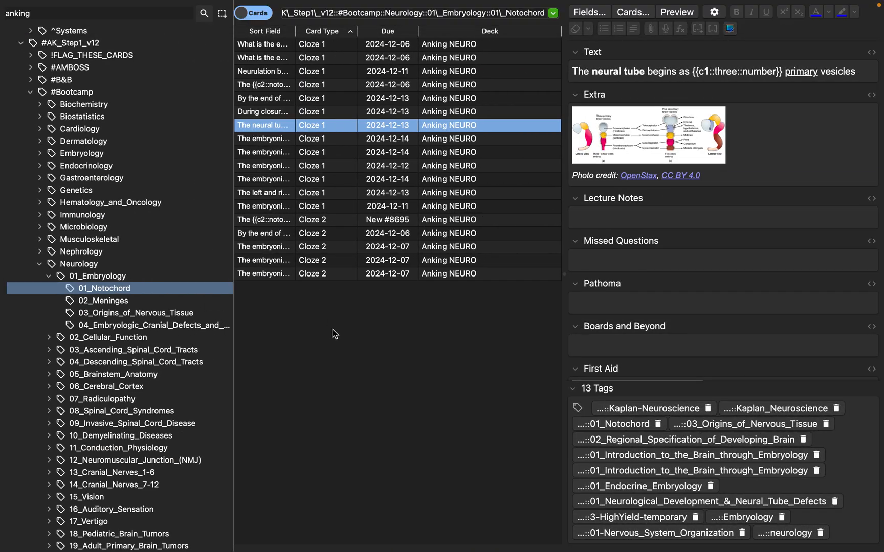